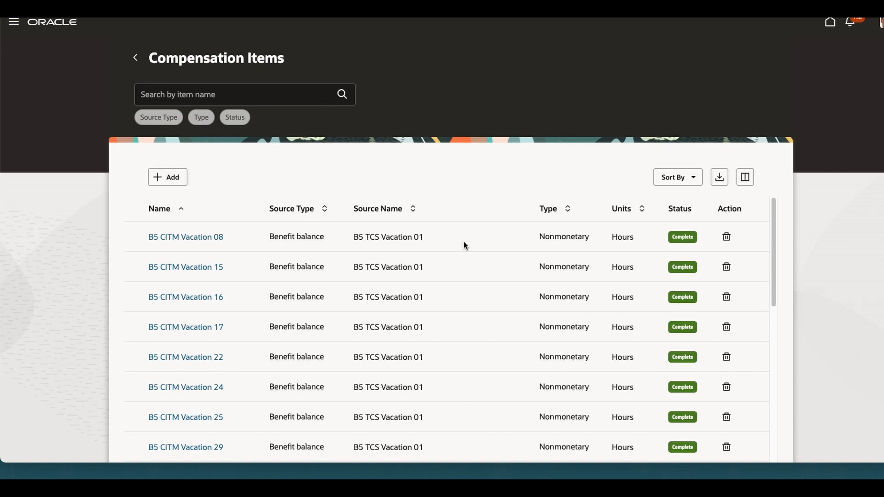
mouse_move(385, 219)
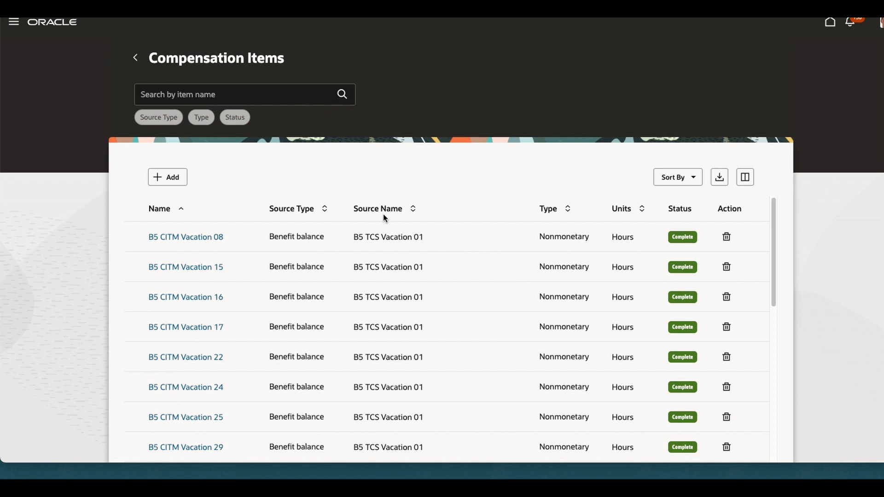
mouse_move(724, 191)
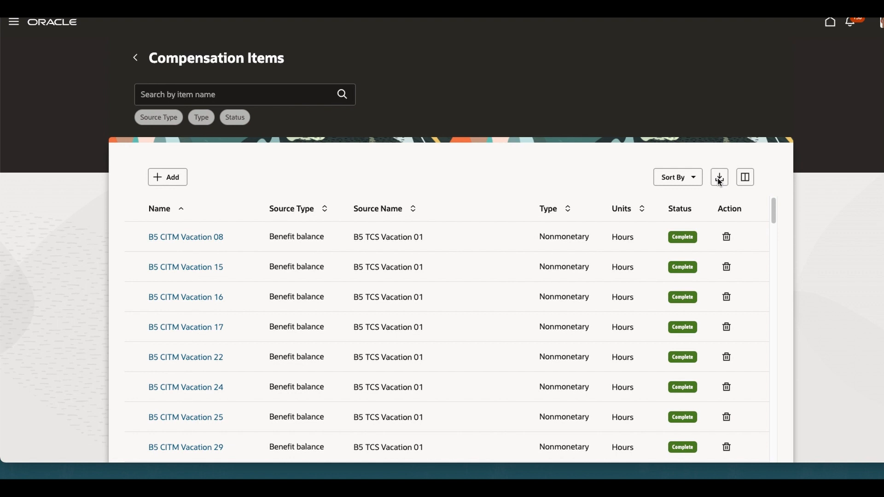
Download the Compensation Items table as an .xlsx file using the Export icon
click(719, 177)
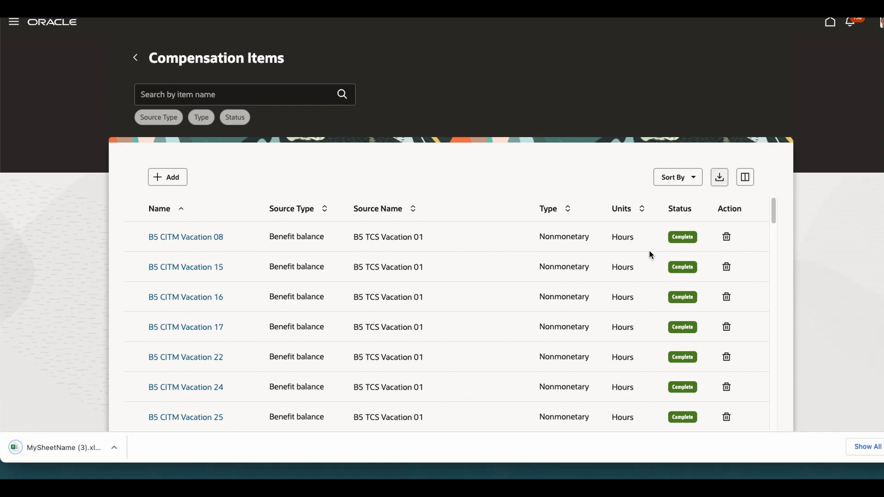
click(63, 447)
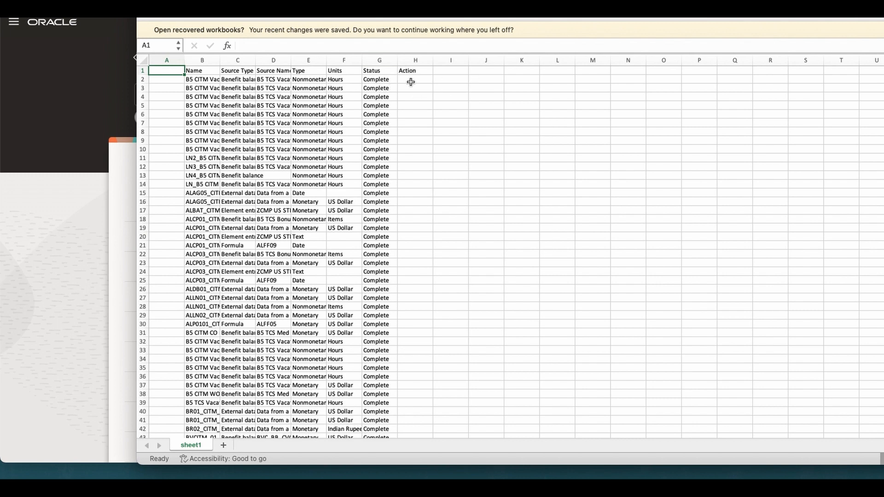
mouse_move(439, 233)
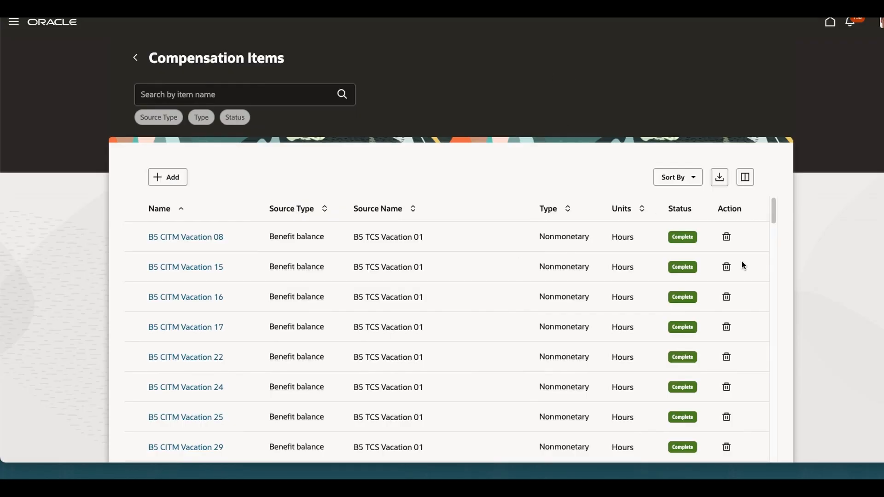
mouse_move(869, 294)
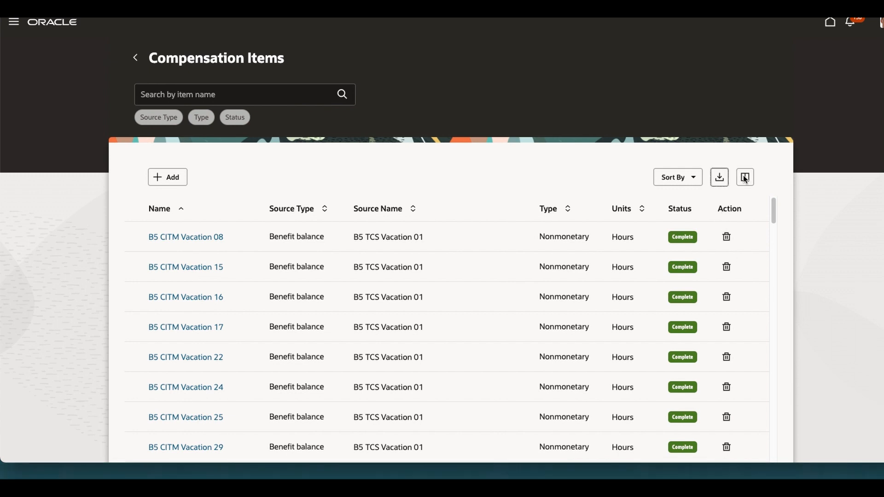
Uncheck Action in the Columns dialog so the table shows name through status
click(745, 177)
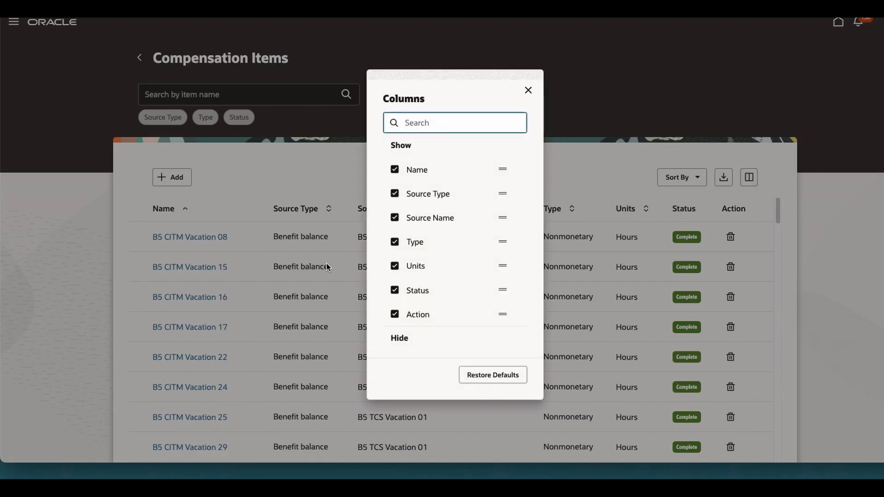
click(395, 314)
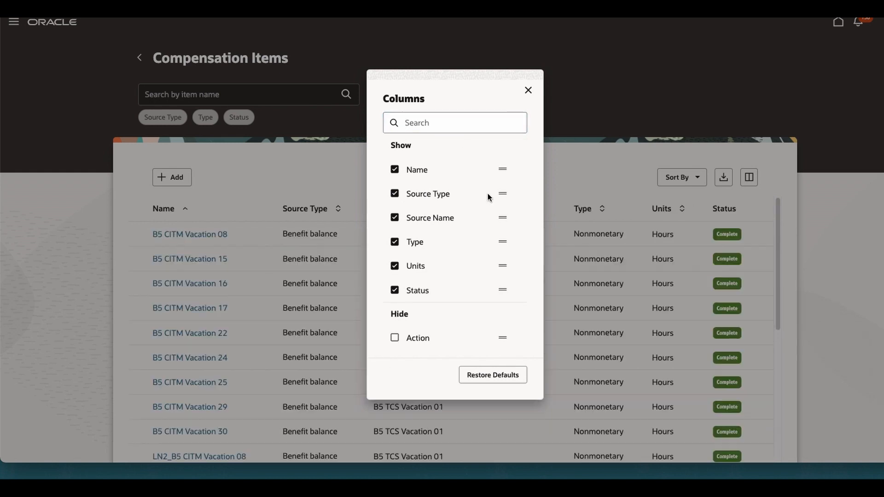
click(528, 90)
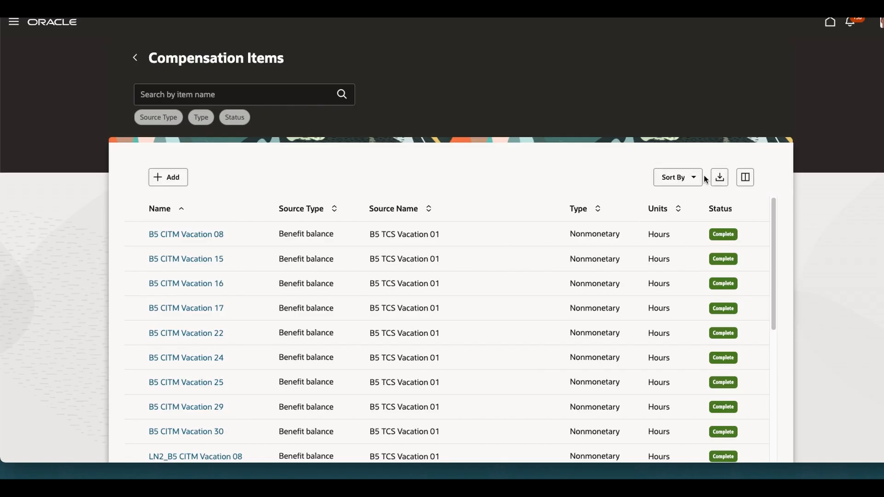
click(719, 177)
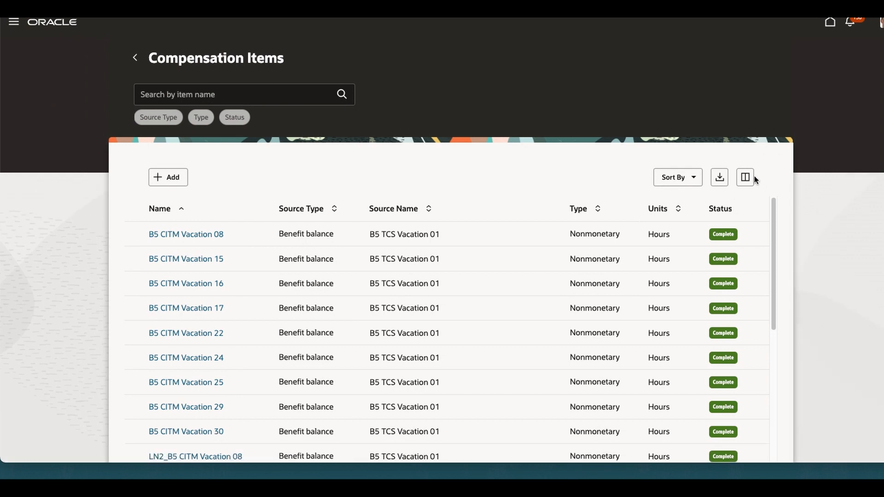
mouse_move(739, 193)
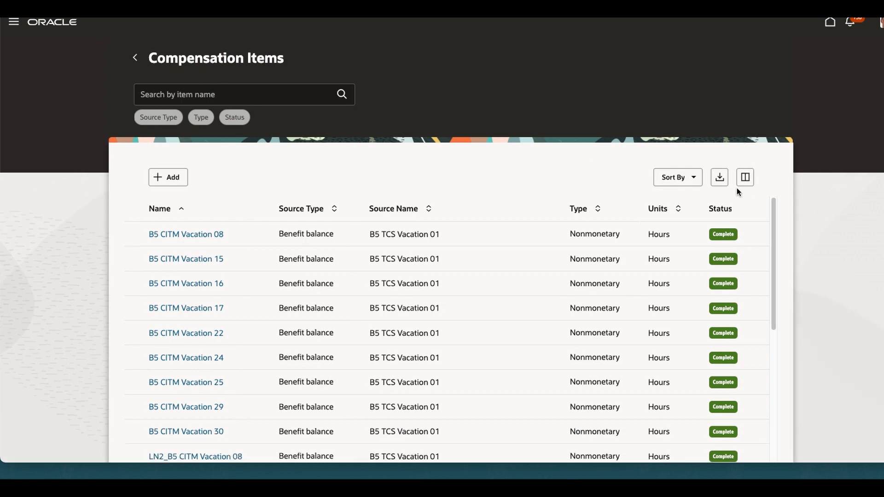
mouse_move(754, 166)
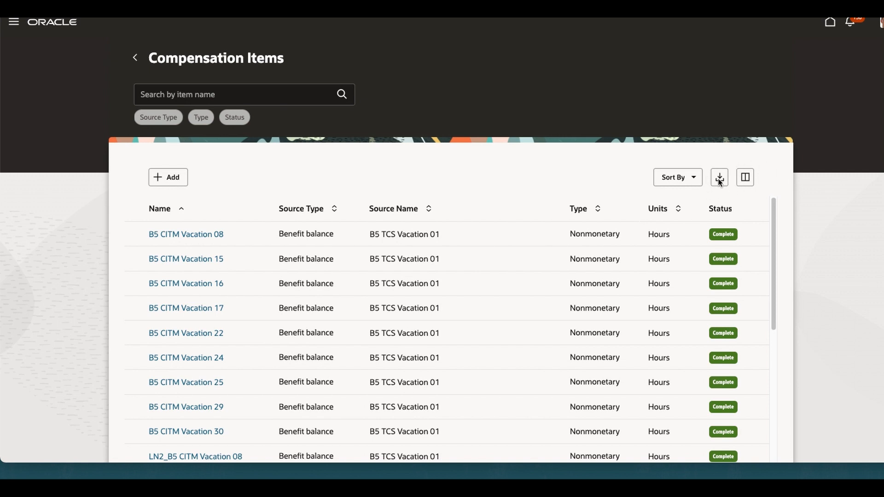
mouse_move(721, 276)
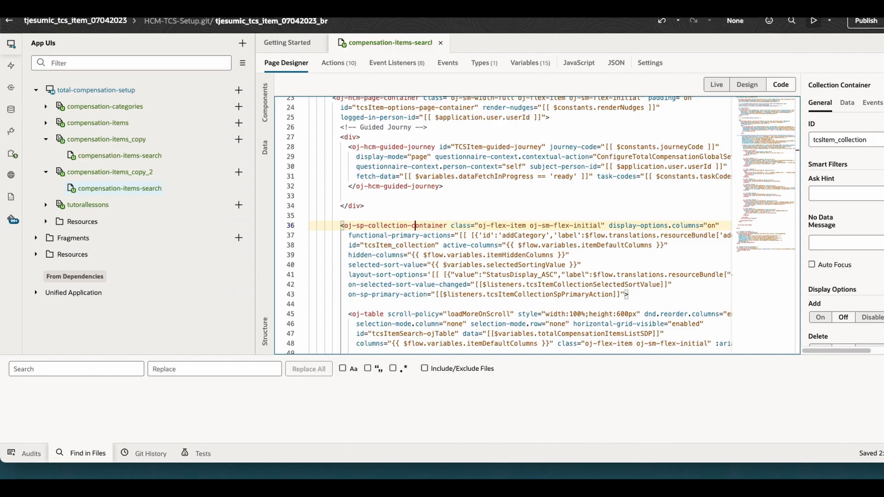
mouse_move(472, 60)
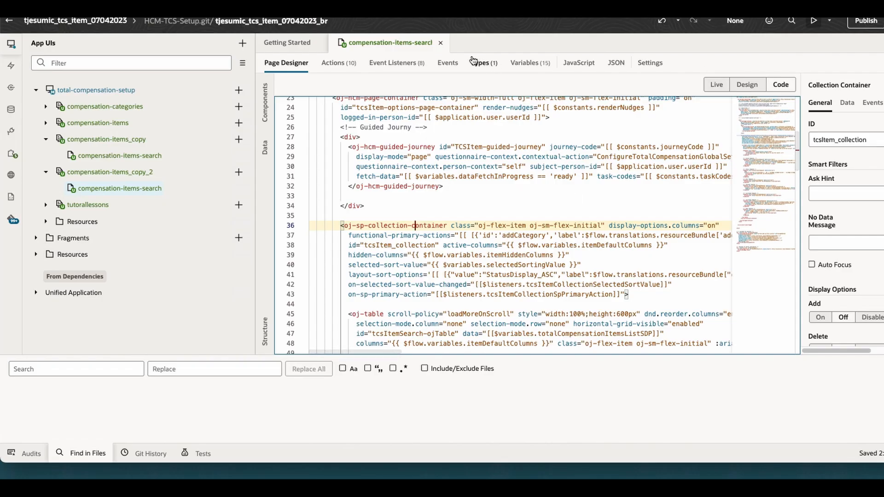
mouse_move(204, 234)
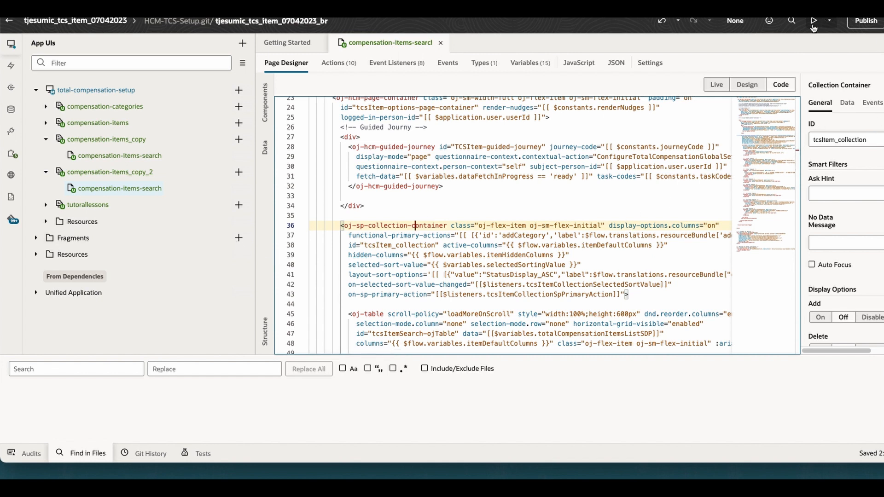
Preview the compensation-items-search application in a new browser tab
click(814, 21)
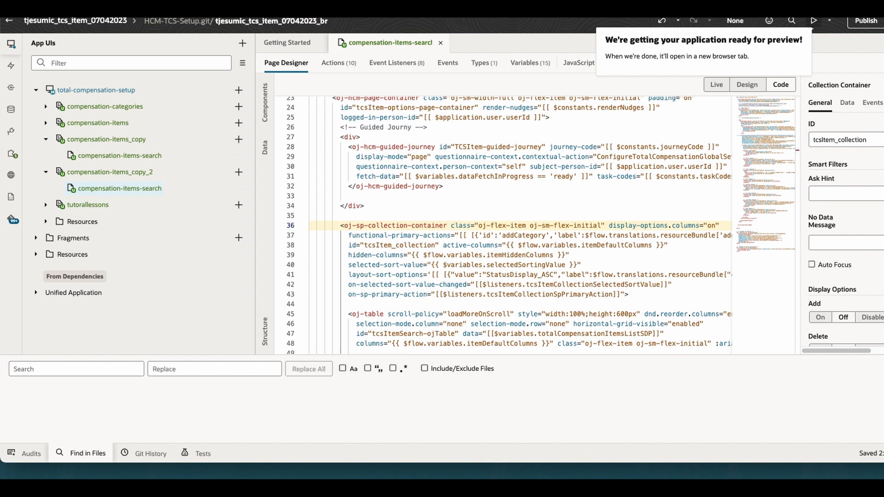
click(813, 21)
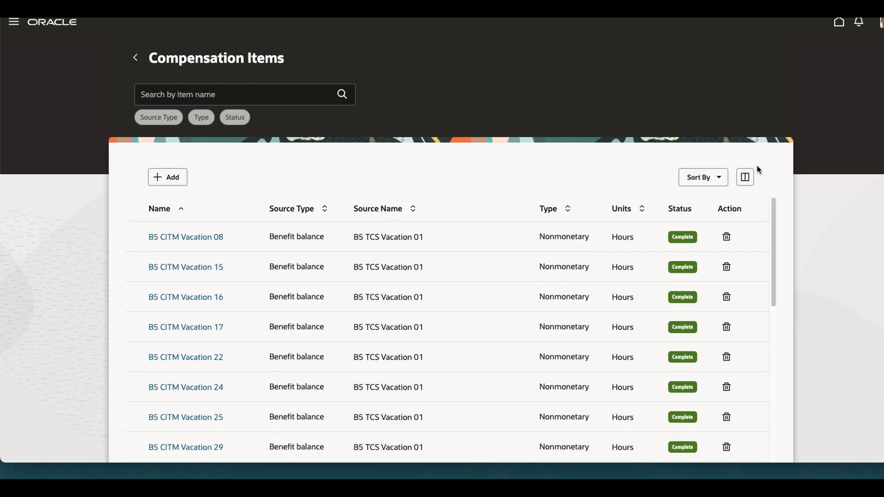
mouse_move(596, 182)
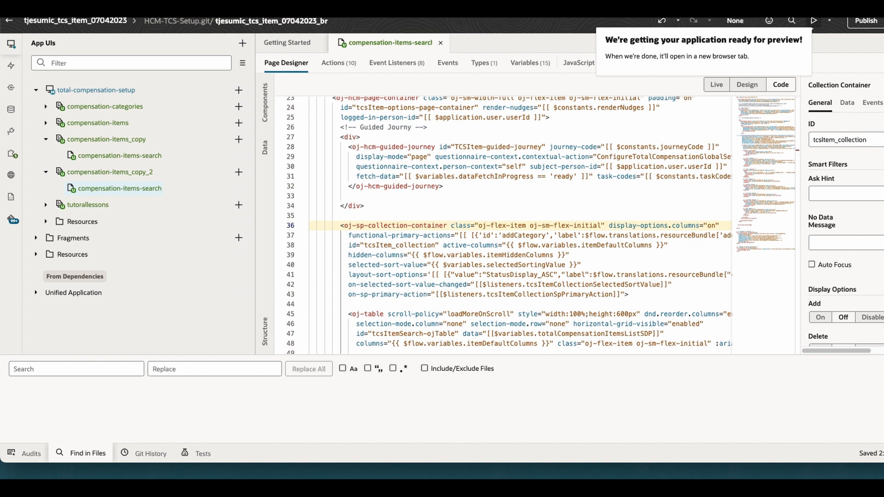
mouse_move(578, 63)
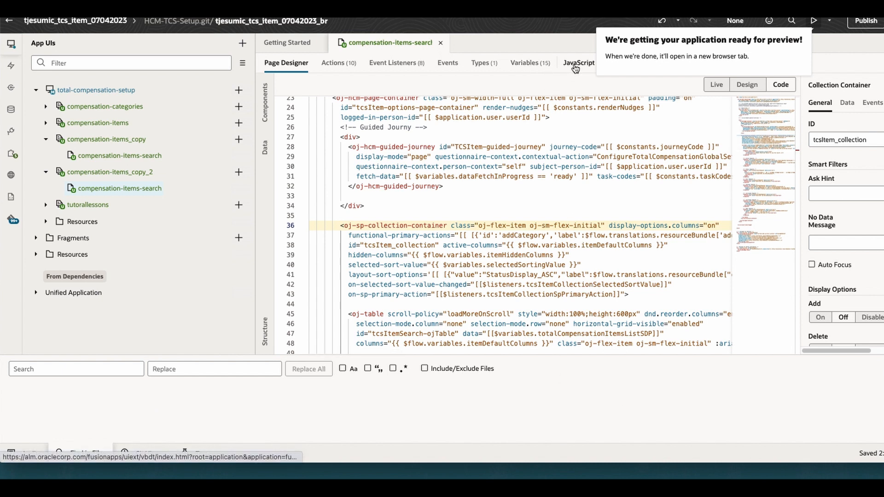
Show the page's empty PageModule class in the JavaScript tab
click(578, 62)
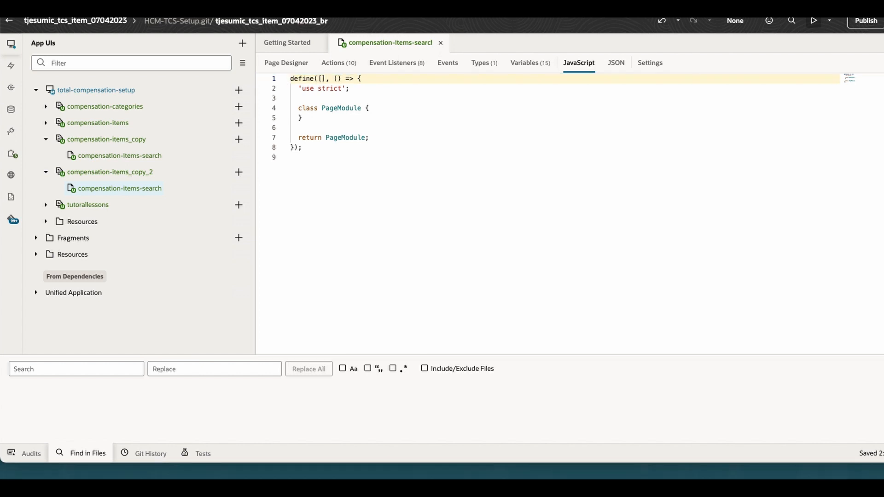
mouse_move(367, 89)
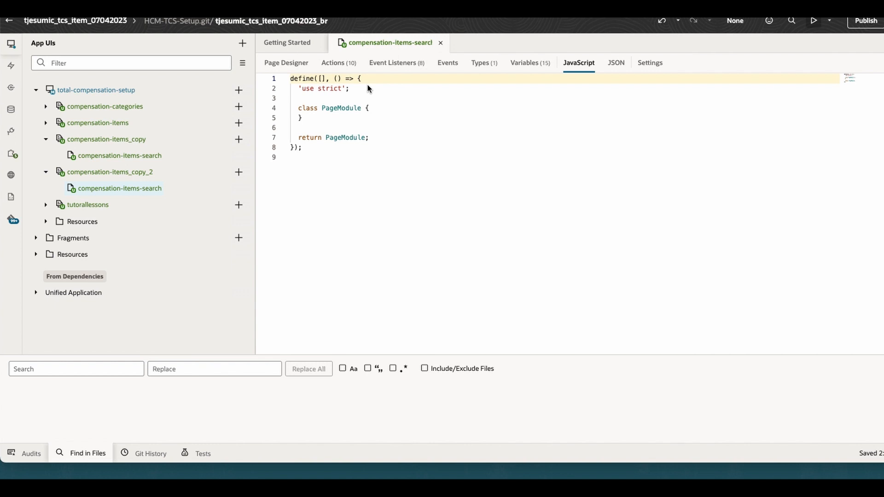
mouse_move(306, 112)
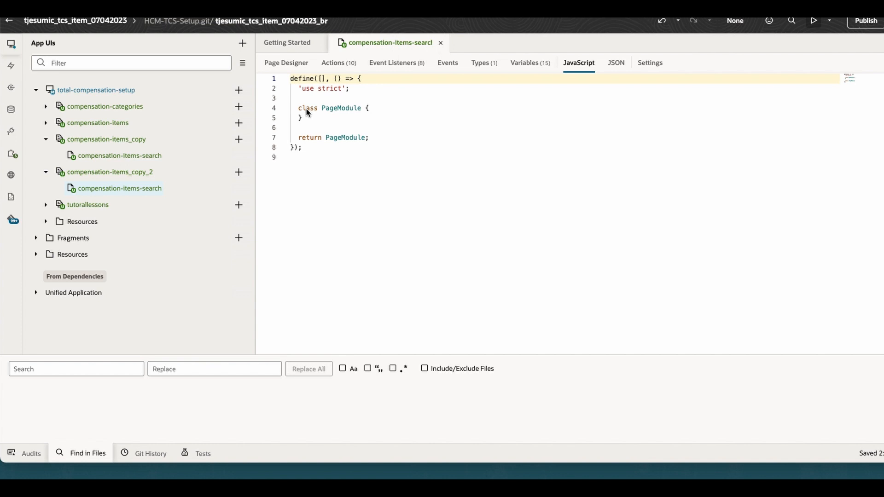
mouse_move(22, 297)
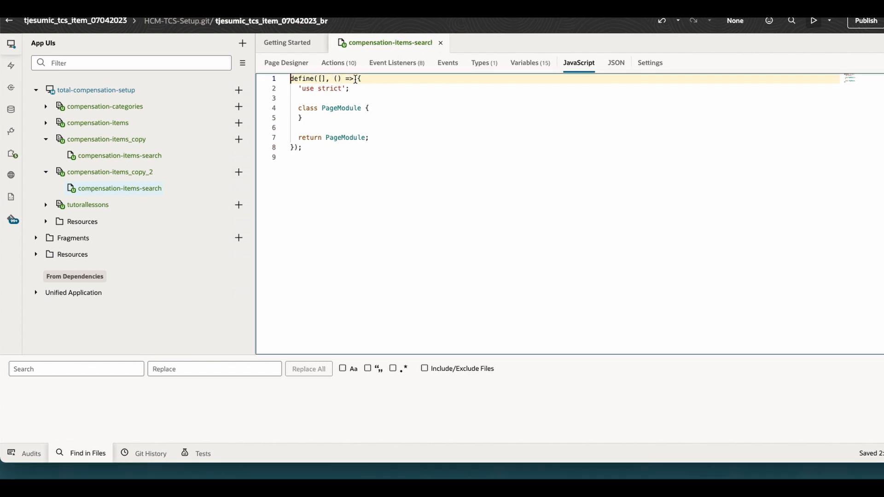
Rename the downloadXLS parameter to tableID and pass it to getElementById
click(320, 78)
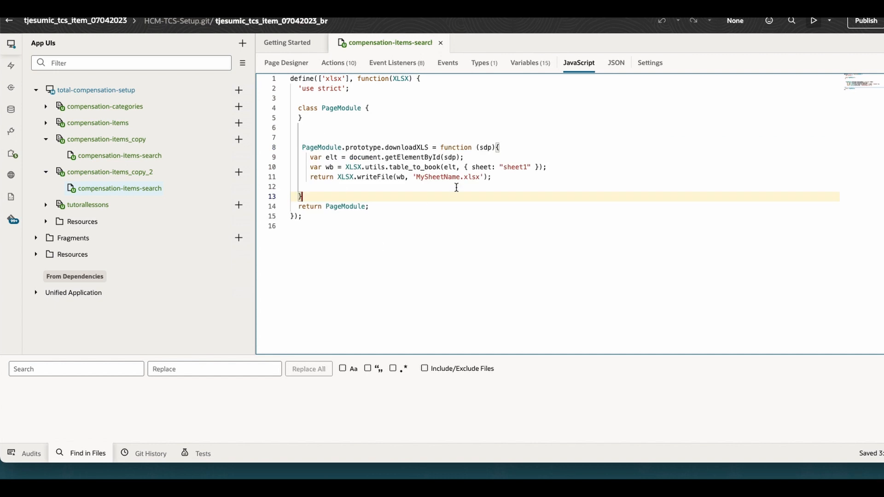
mouse_move(401, 147)
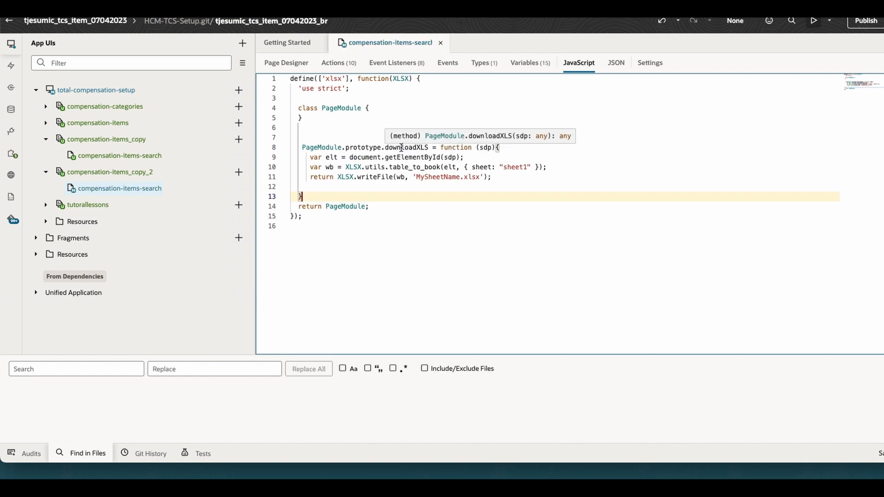
mouse_move(485, 147)
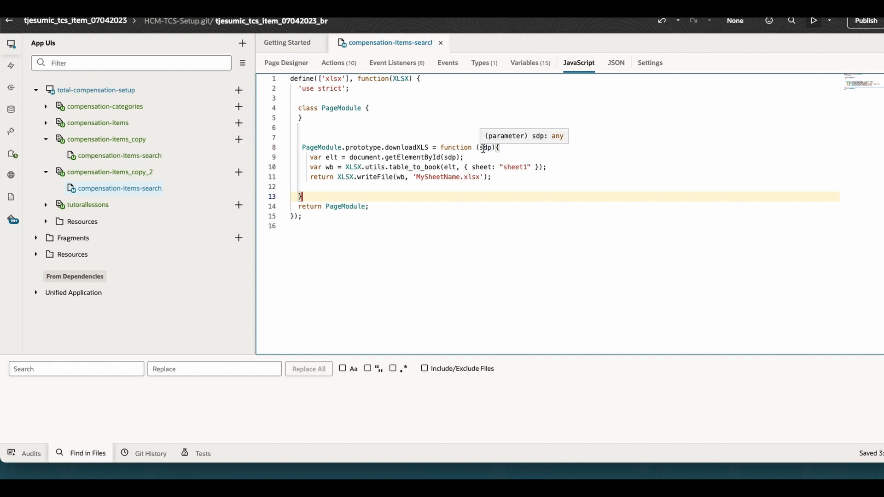
mouse_move(486, 148)
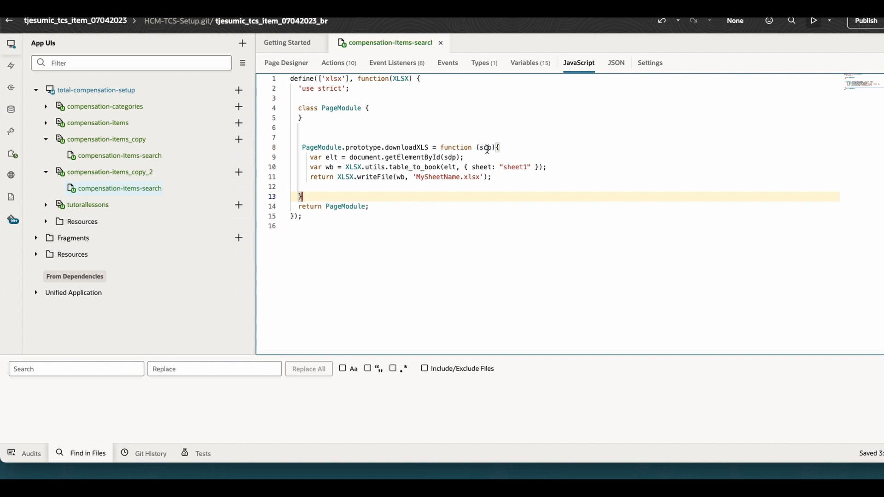
mouse_move(487, 147)
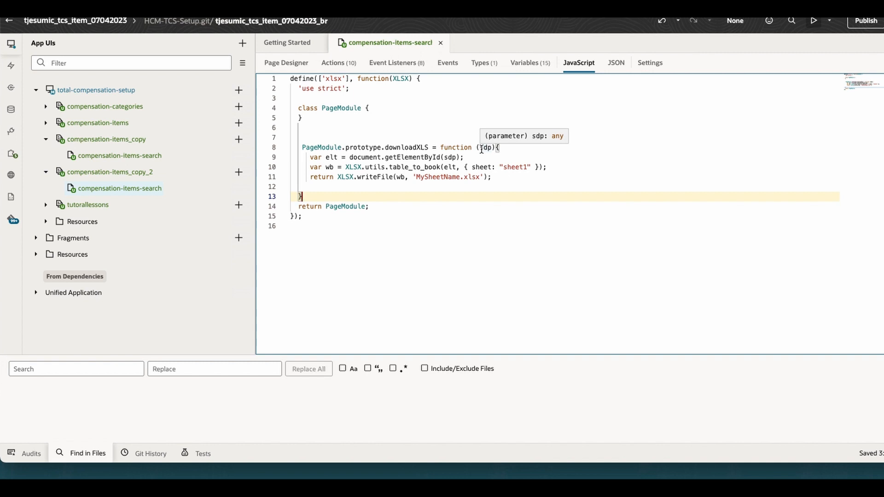
mouse_move(439, 216)
text(t)
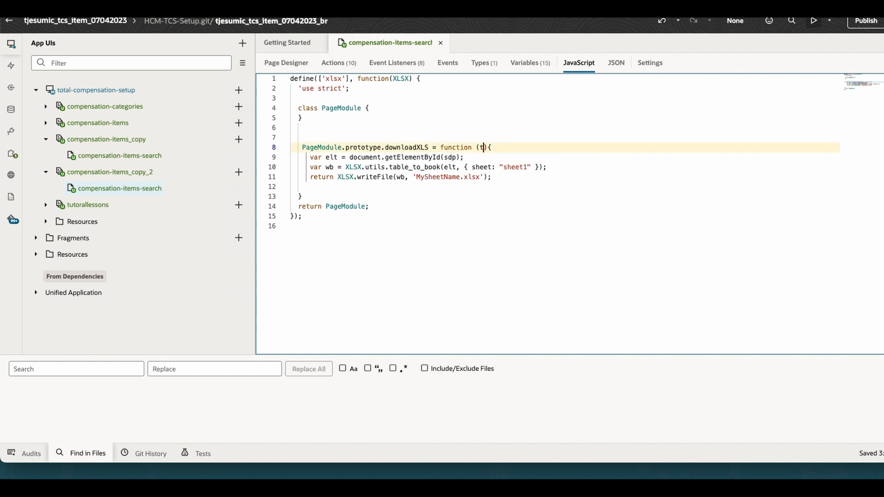
text(able)
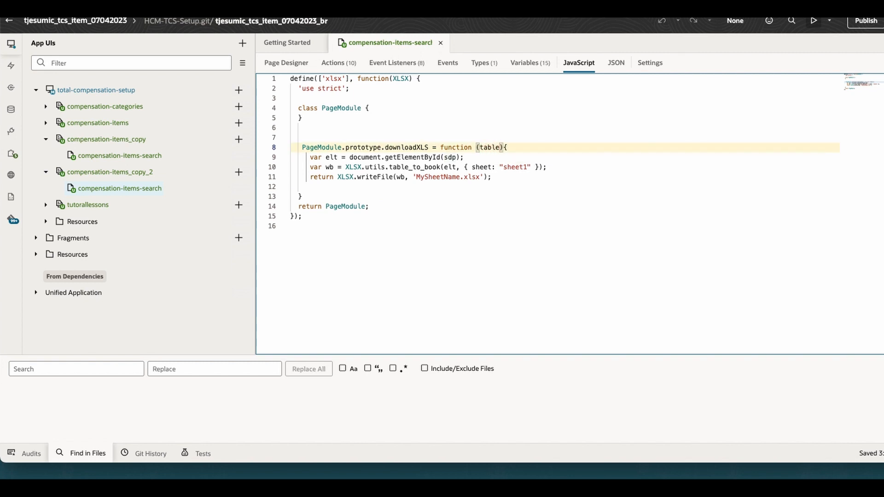
text(ID)
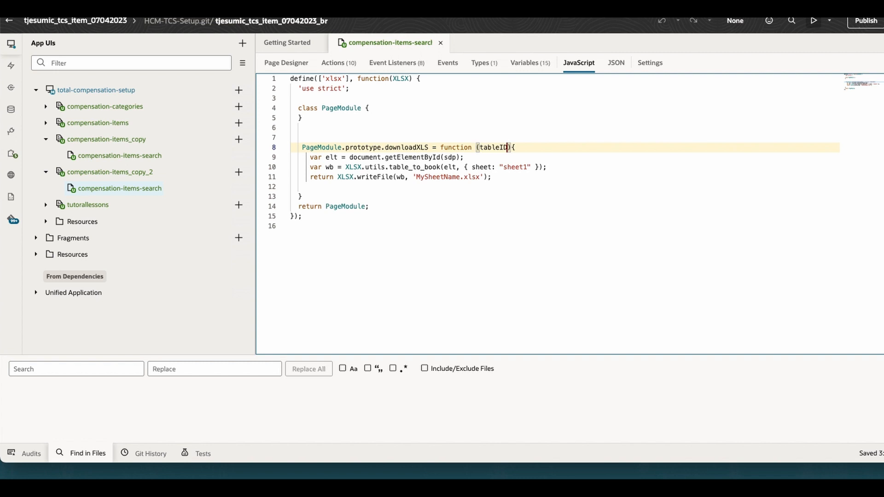
mouse_move(494, 147)
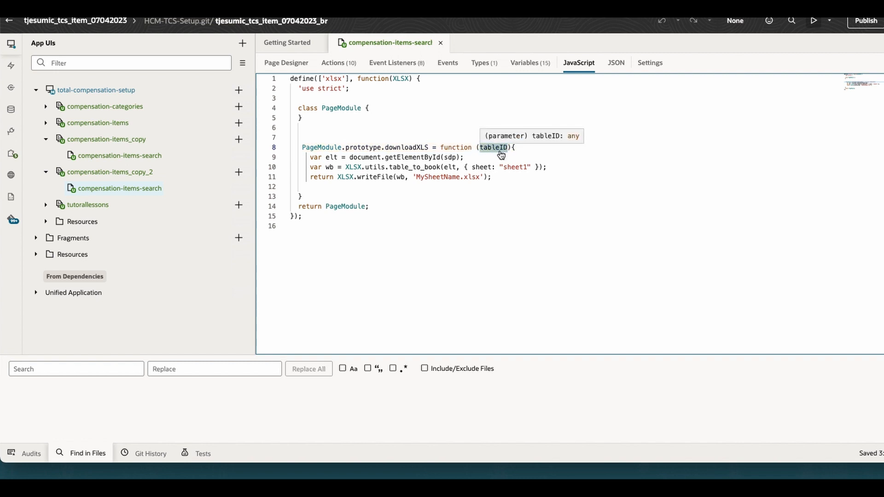
mouse_move(452, 158)
text(tableID)
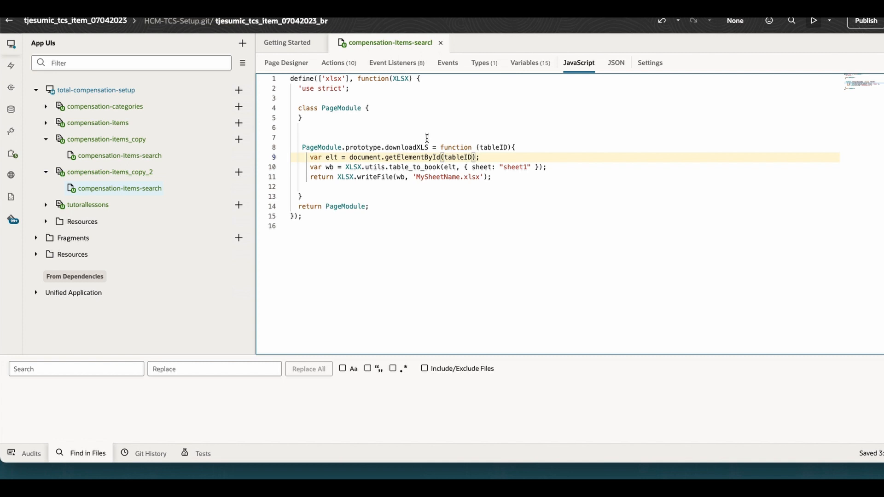
mouse_move(298, 183)
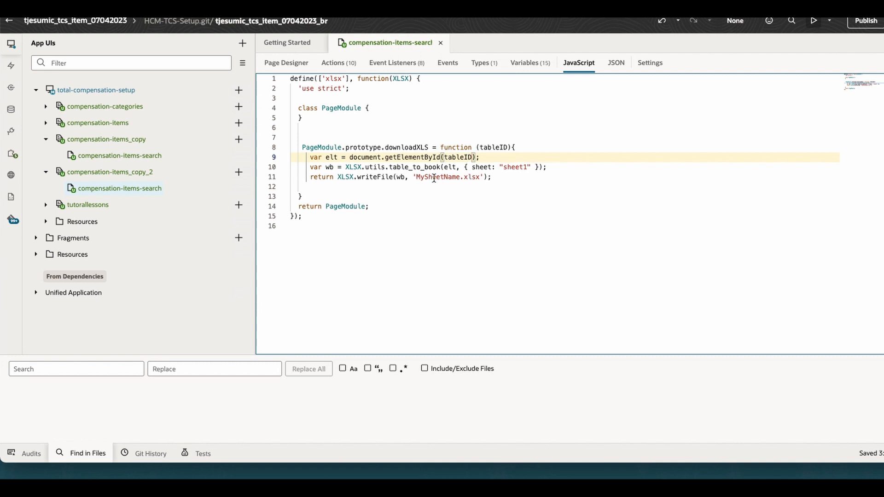
Change the exported workbook's sheet name to 'mySheet'
click(420, 176)
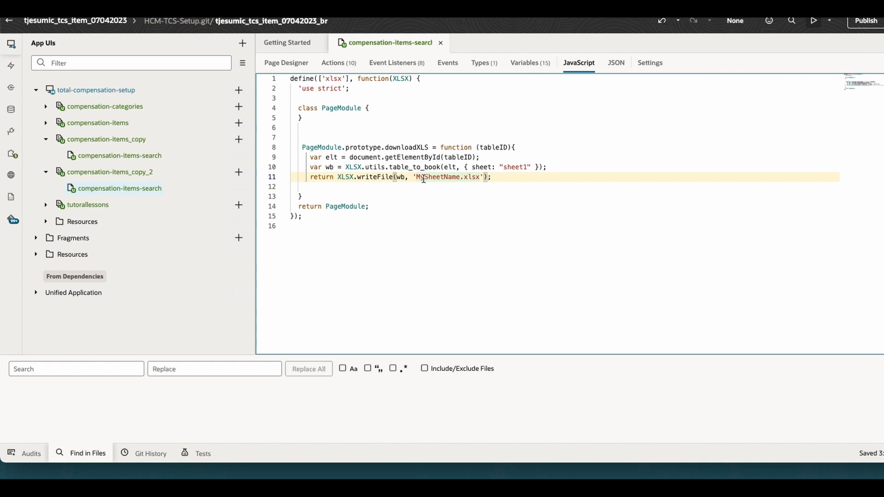
mouse_move(503, 158)
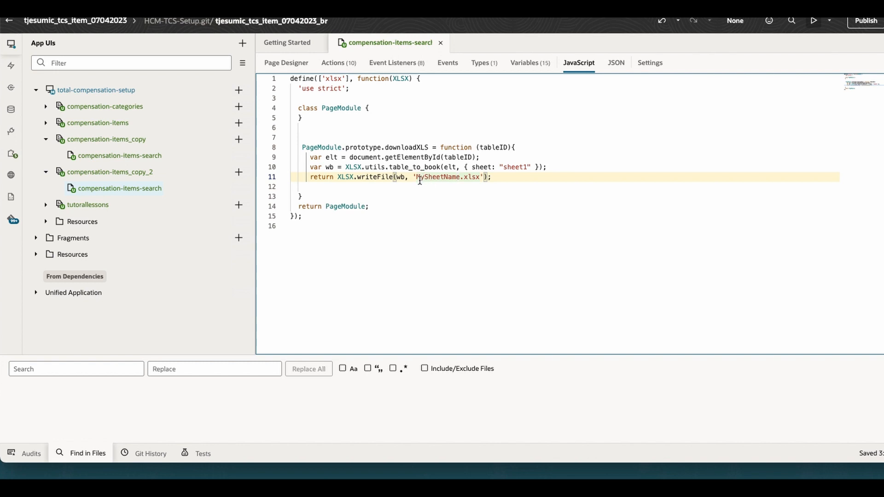
mouse_move(455, 181)
text(m)
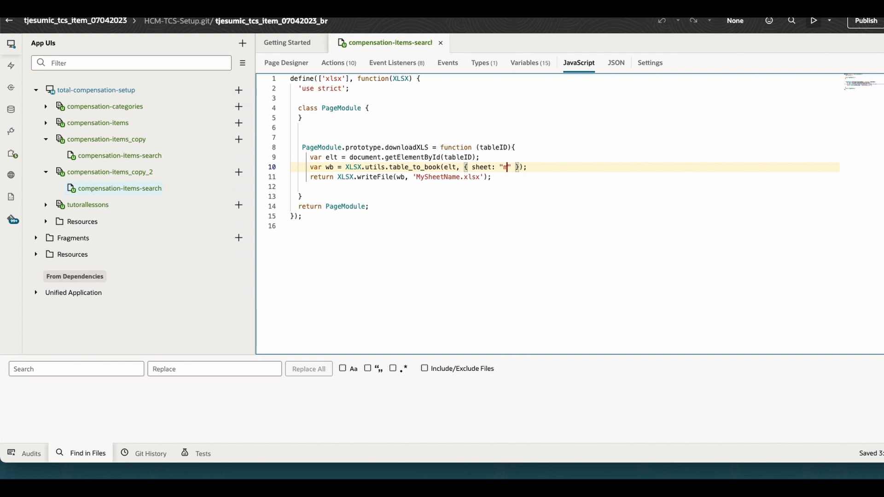
text(ySheet)
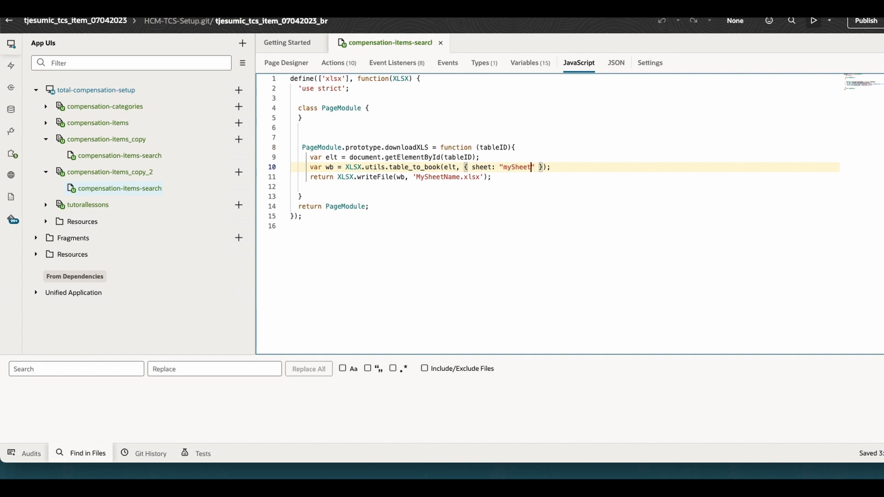
click(547, 216)
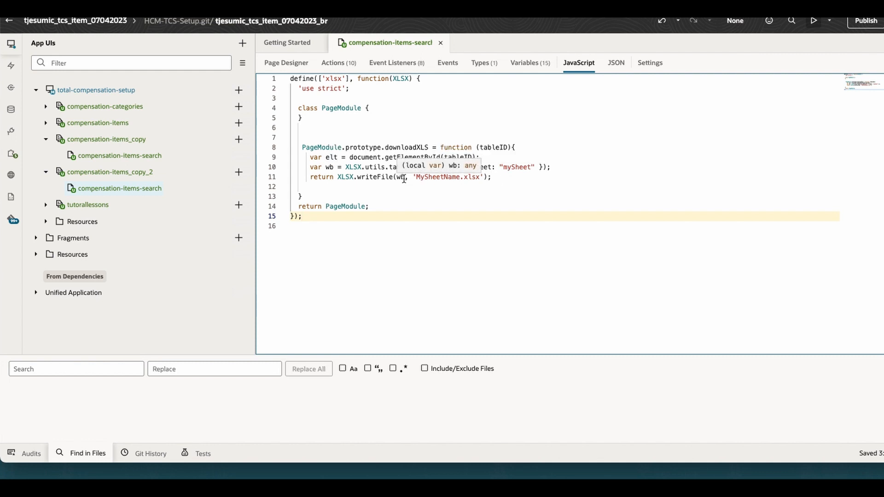
click(403, 230)
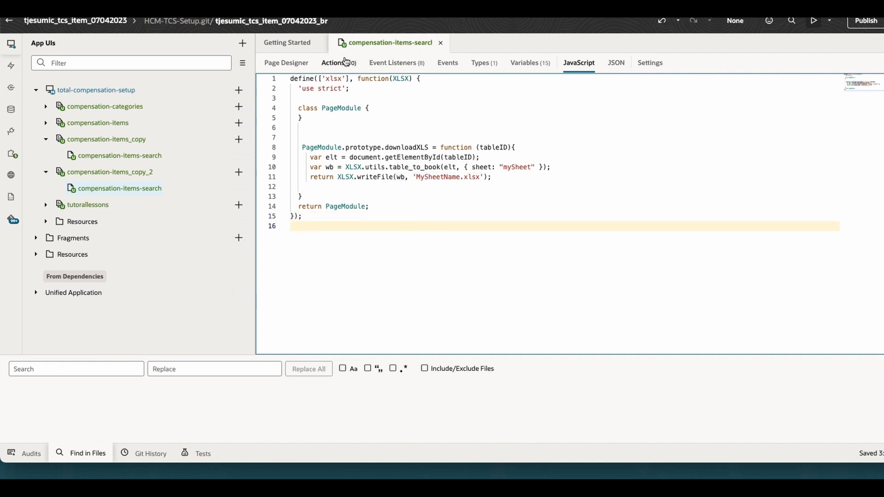
Switch the collection container's Export option On from Page Designer's Code view
click(286, 63)
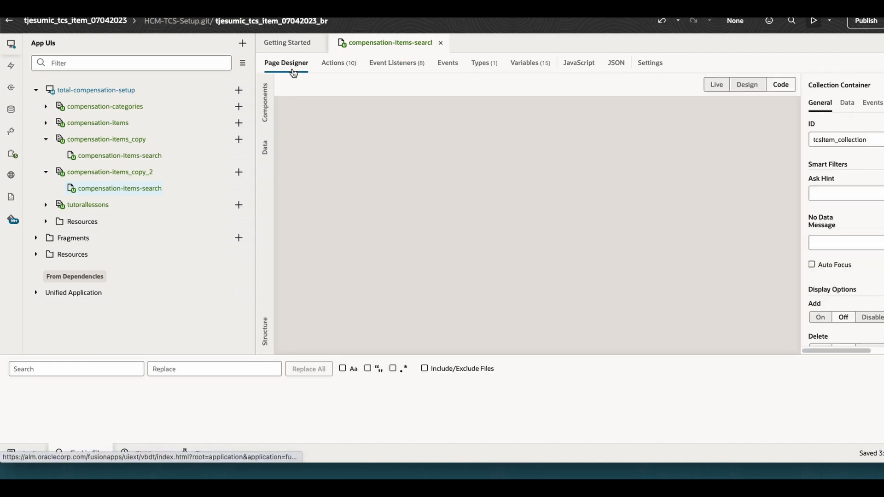
click(780, 84)
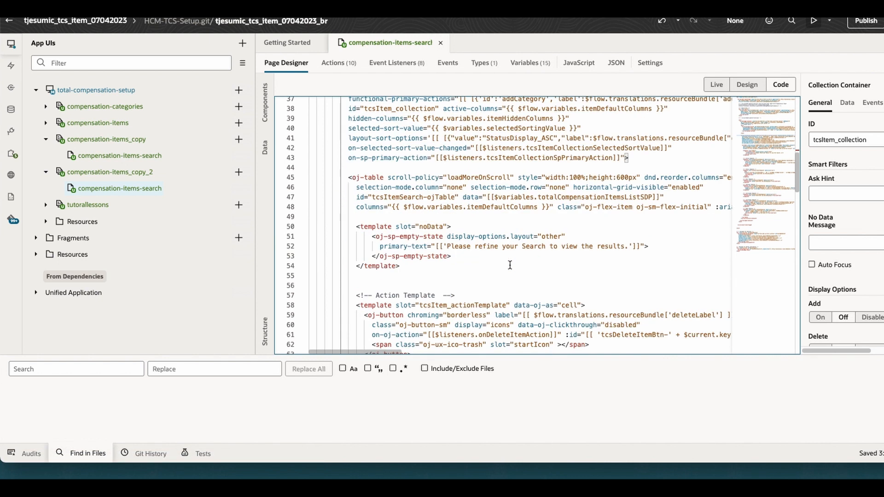
scroll(up, 3)
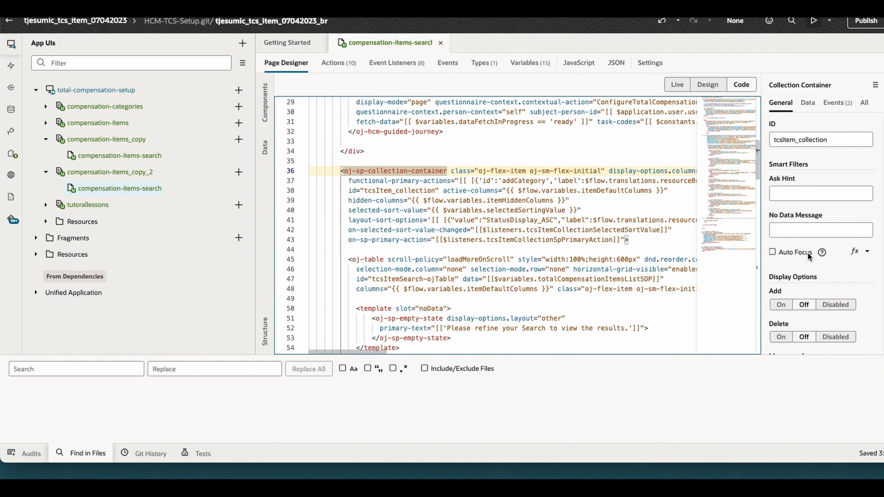
scroll(down, 3)
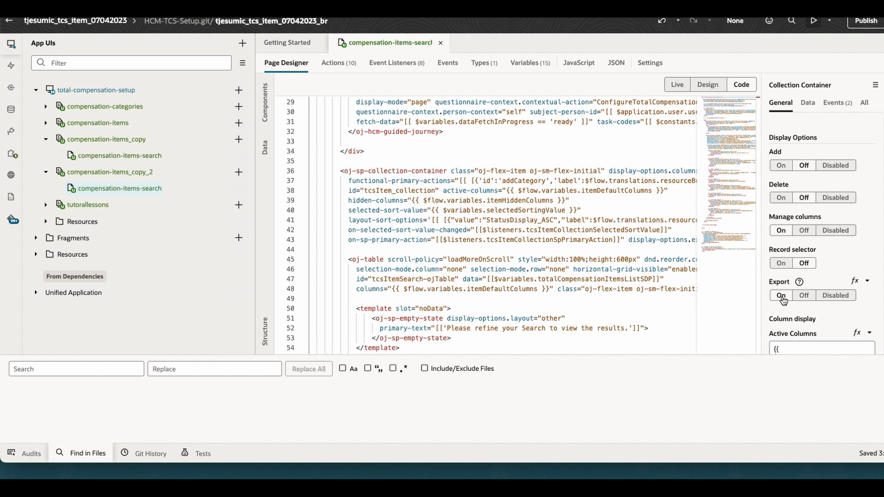
scroll(up, 3)
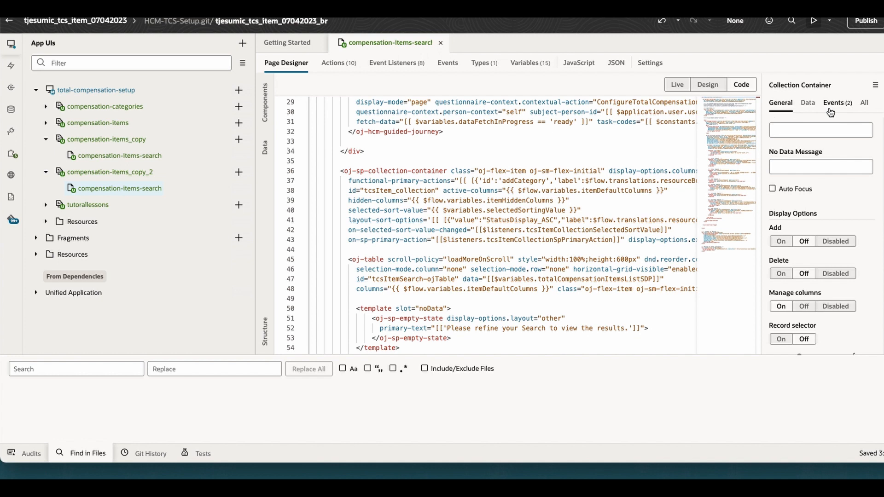
Add an On 'spExport' event whose Call Function action invokes downloadXLS
click(833, 103)
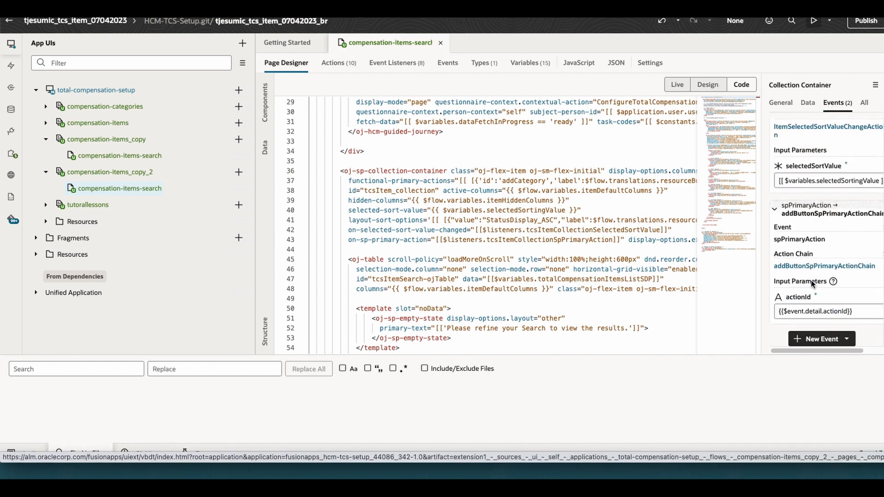
click(820, 339)
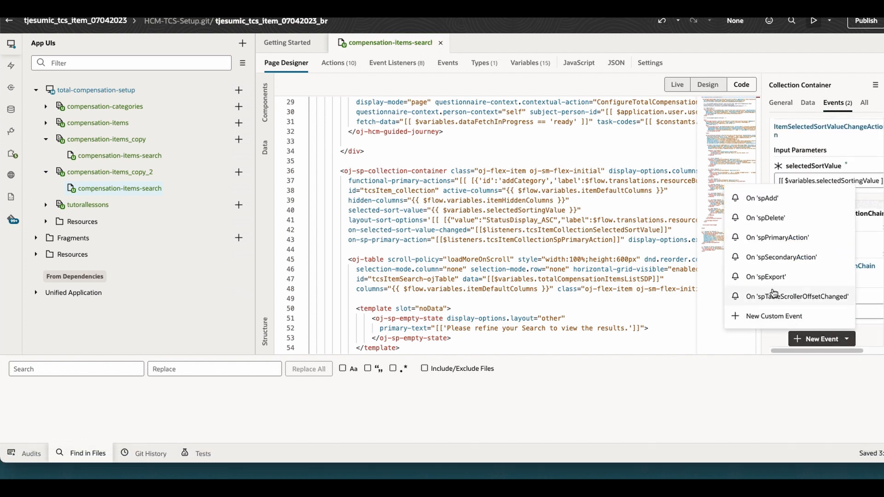
click(766, 276)
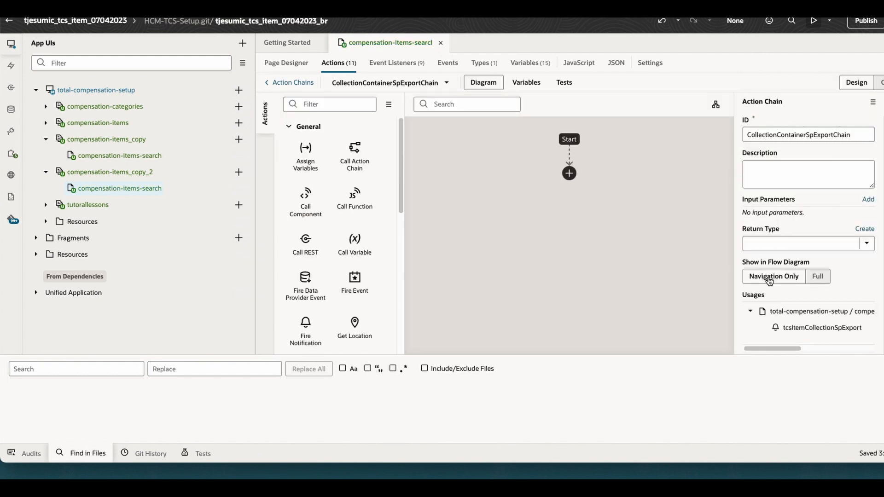
mouse_move(365, 191)
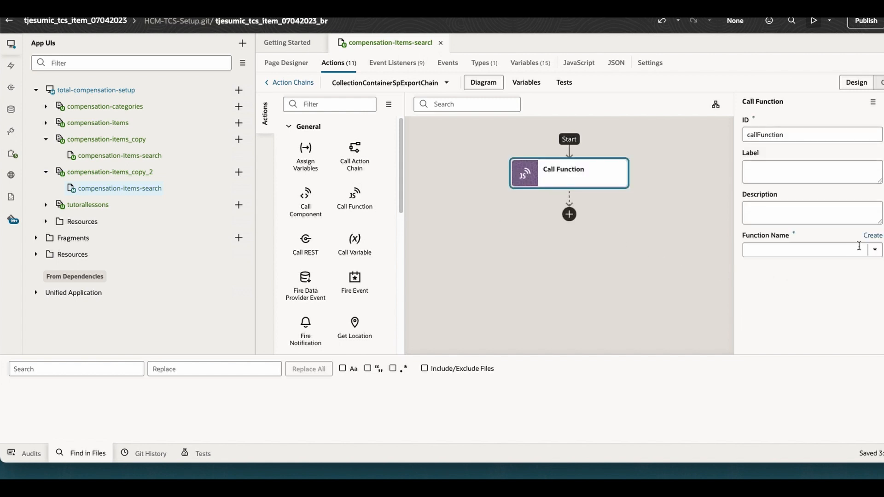
text(downloadXLS)
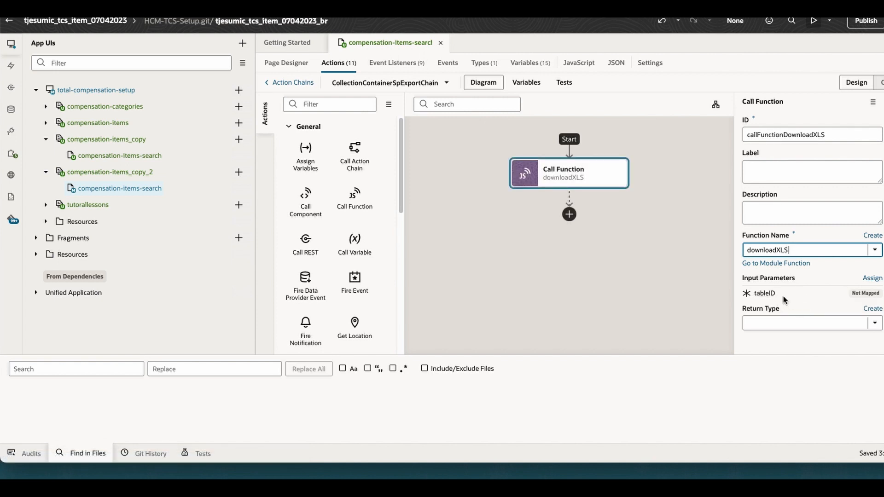
click(286, 63)
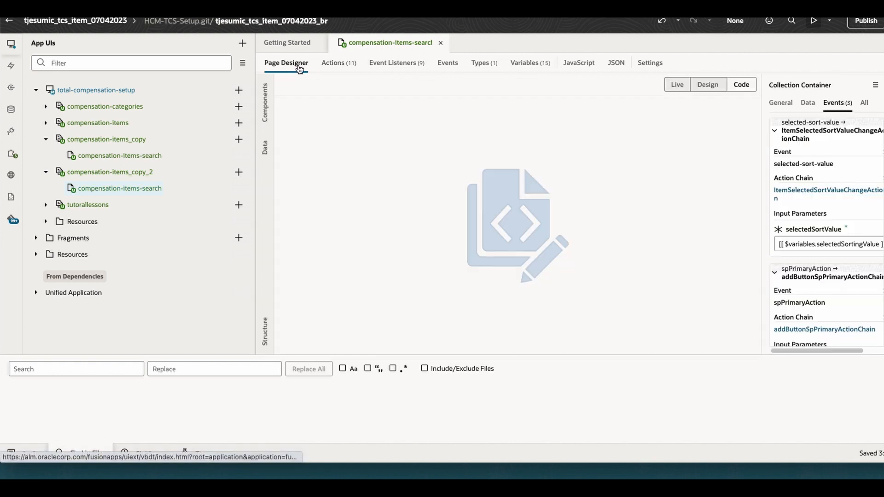
Find the table's id, tcsItemSearch-ojTable, in the page markup
click(740, 85)
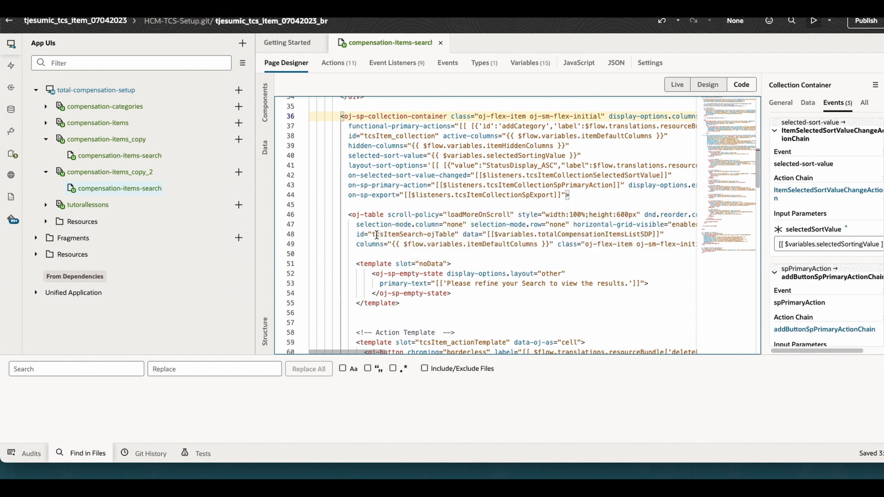
click(451, 234)
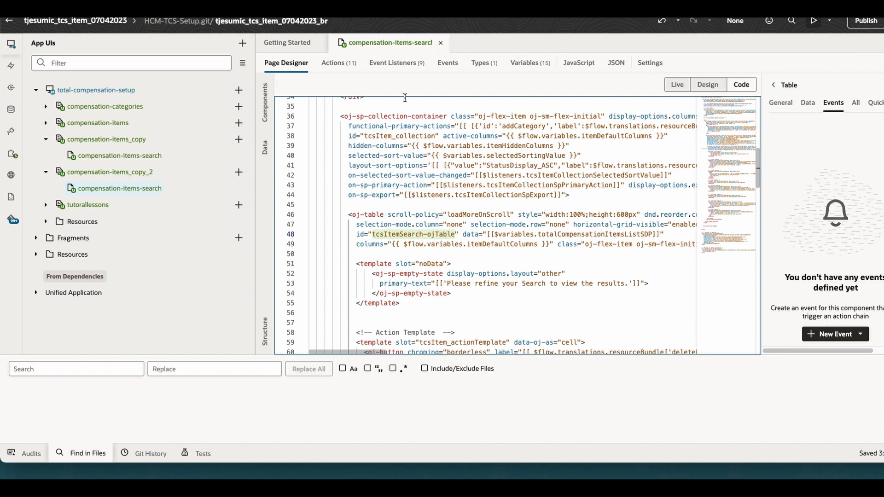
click(332, 63)
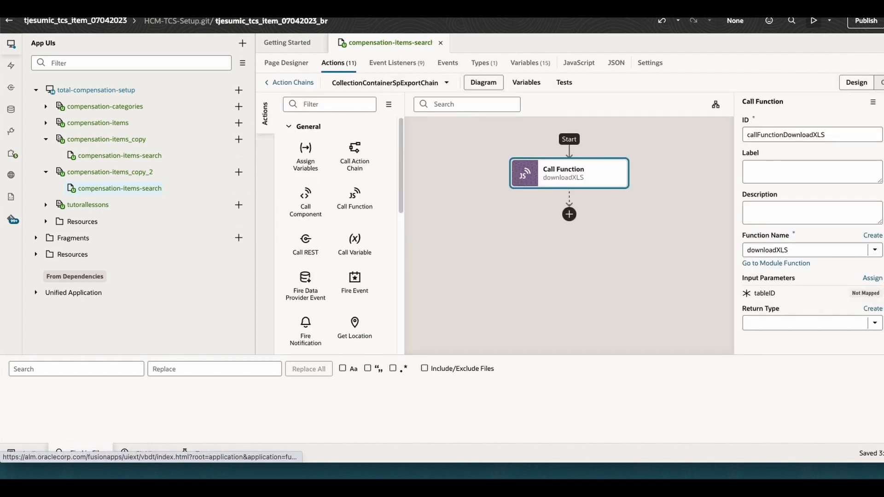
Map the tableID input to static content tcsItemSearch-ojTable and save
click(871, 278)
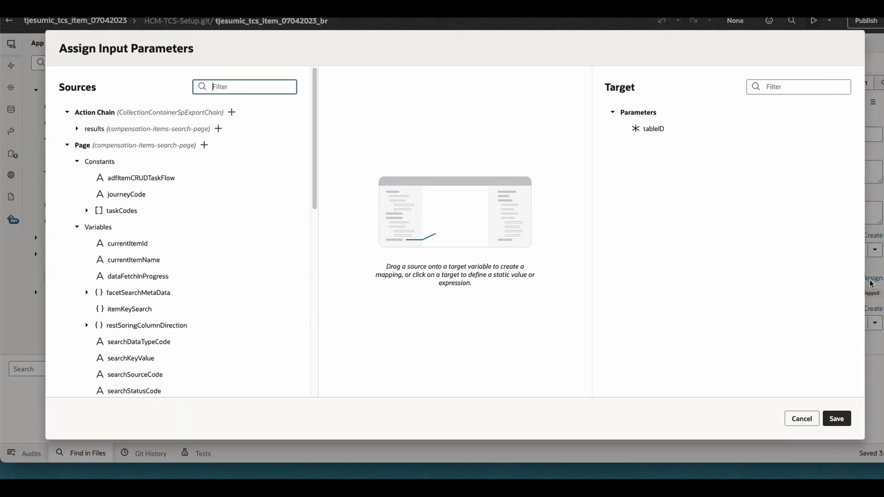
click(652, 128)
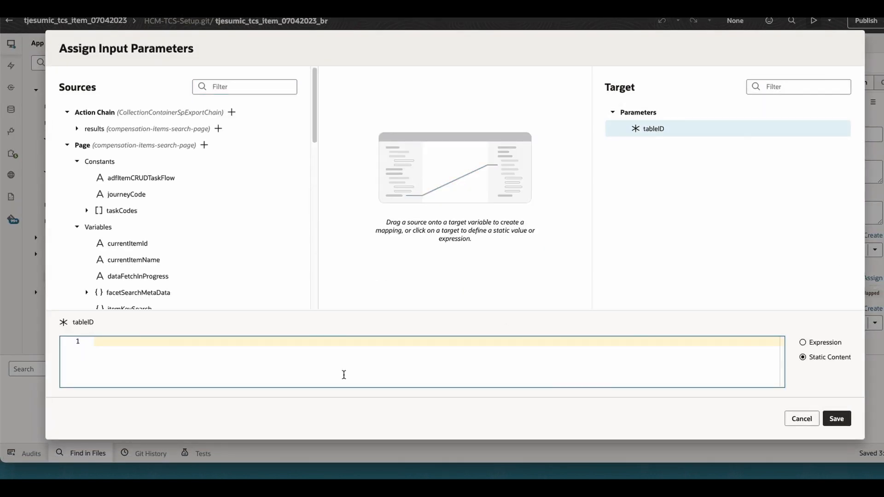
text(tcsItemSearch-ojTable)
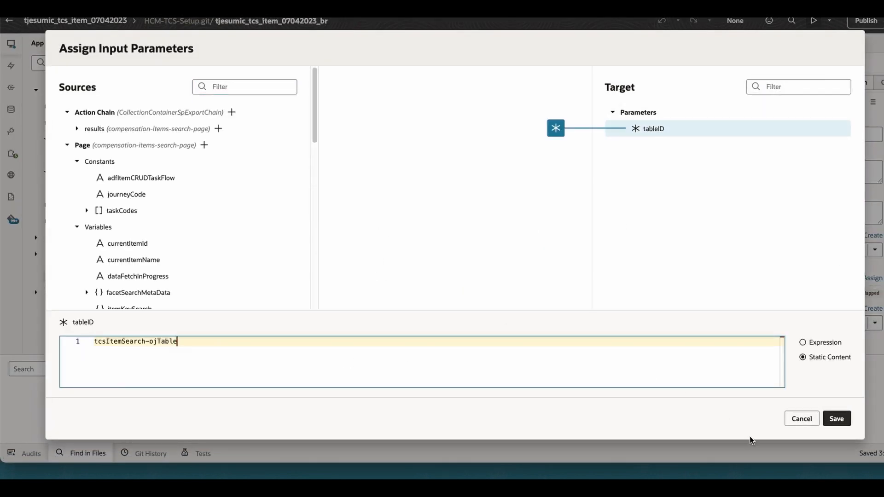
click(836, 419)
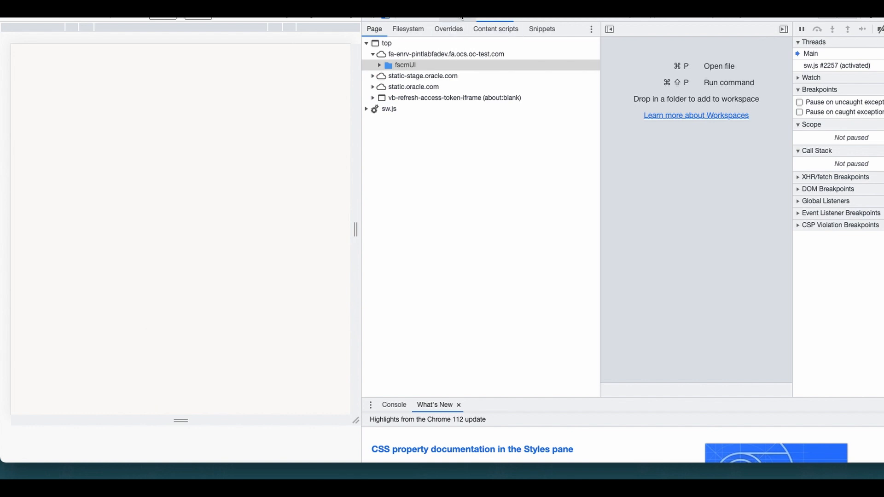
Review console errors, then expand fscmUI to reveal atkjet, redwood and strings
click(393, 404)
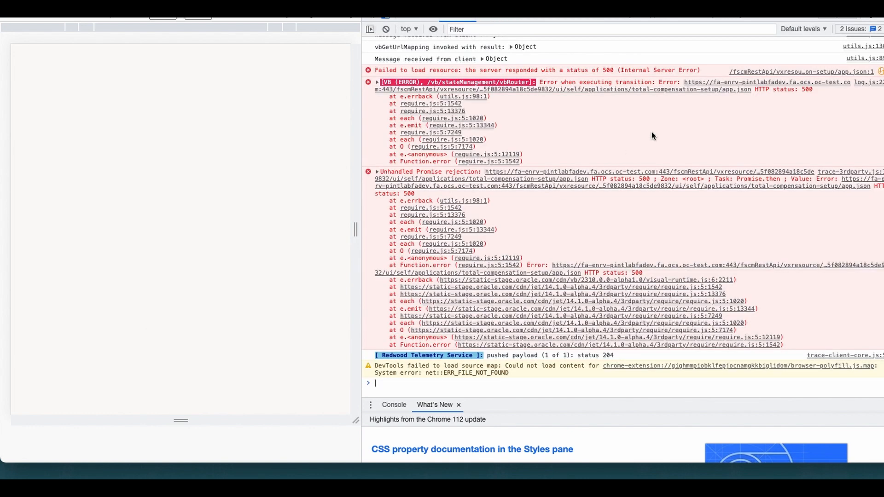
scroll(up, 3)
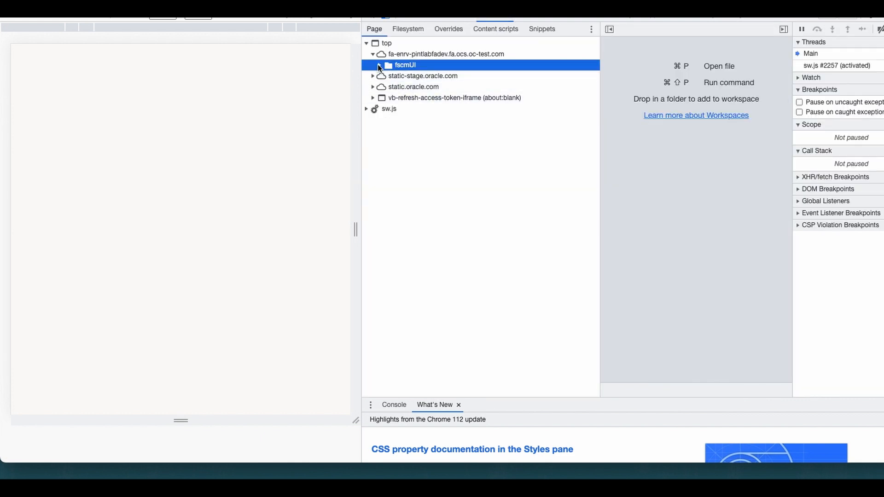
click(378, 65)
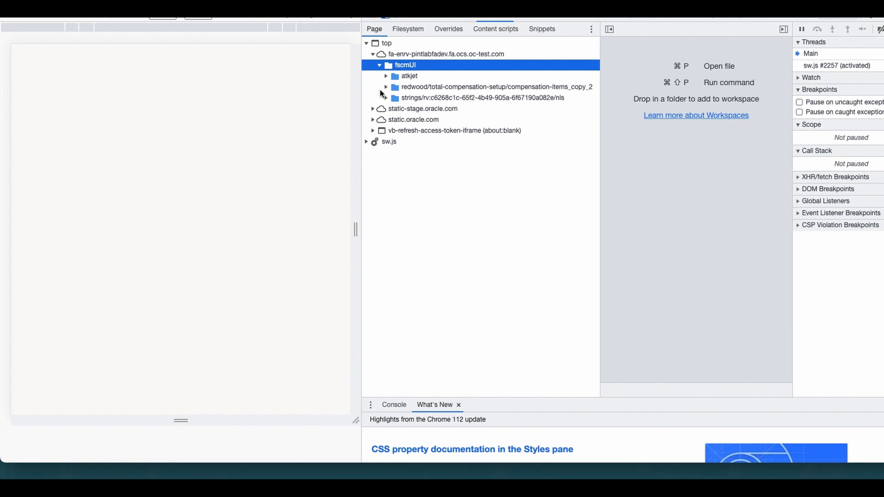
click(387, 87)
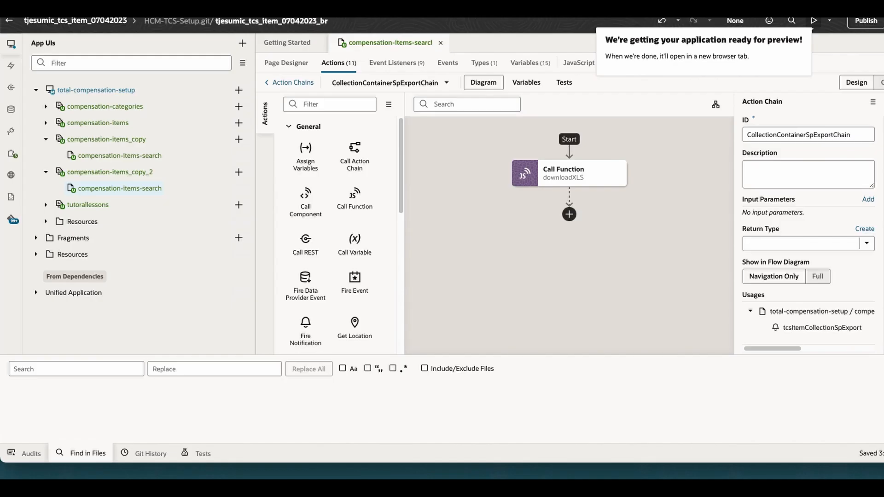
mouse_move(567, 70)
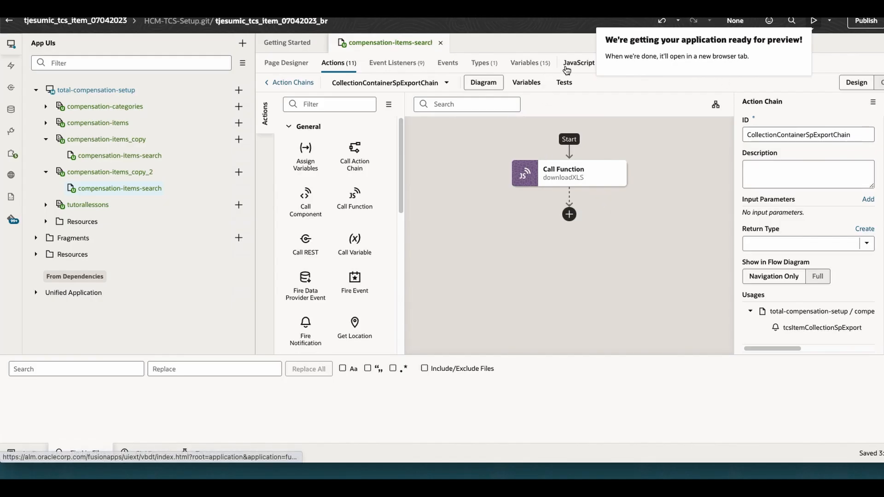
Inspect the downloadXLS function and its tableID parameter in the page's JavaScript module
click(578, 62)
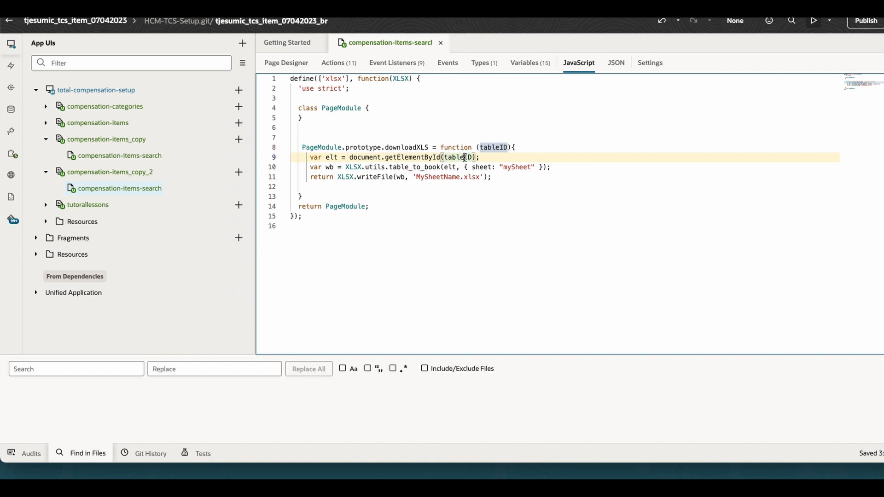
mouse_move(401, 88)
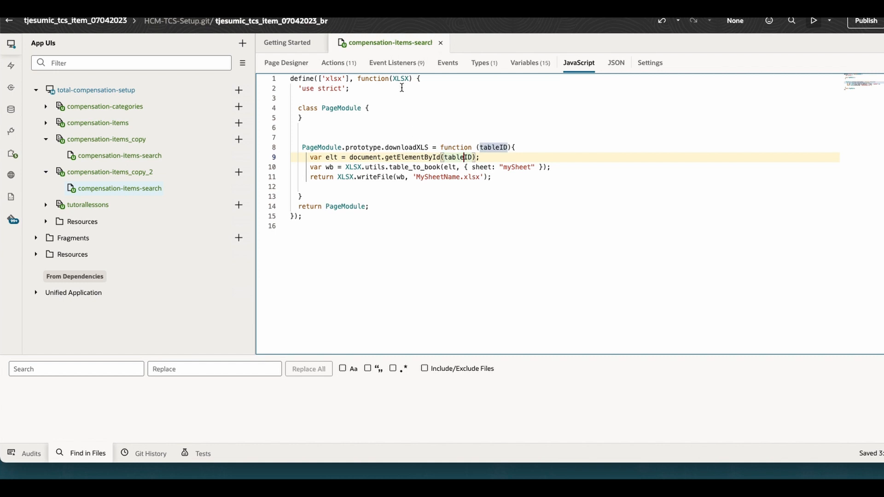
click(349, 89)
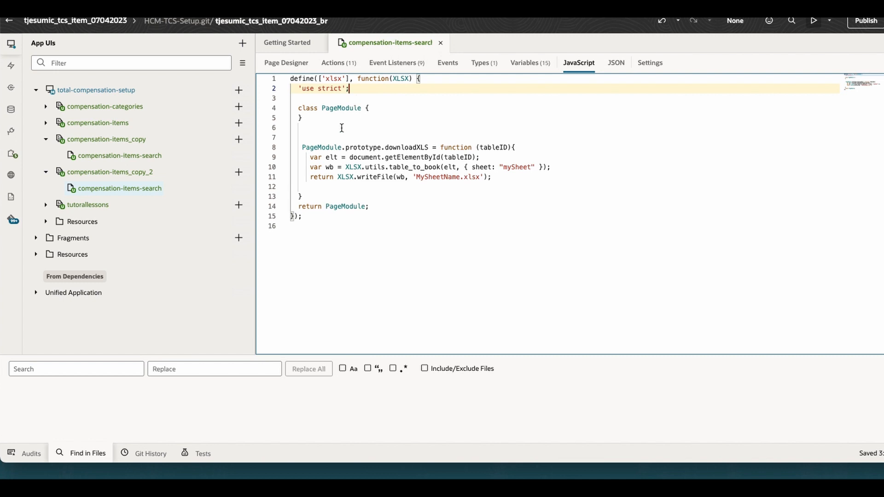
click(293, 216)
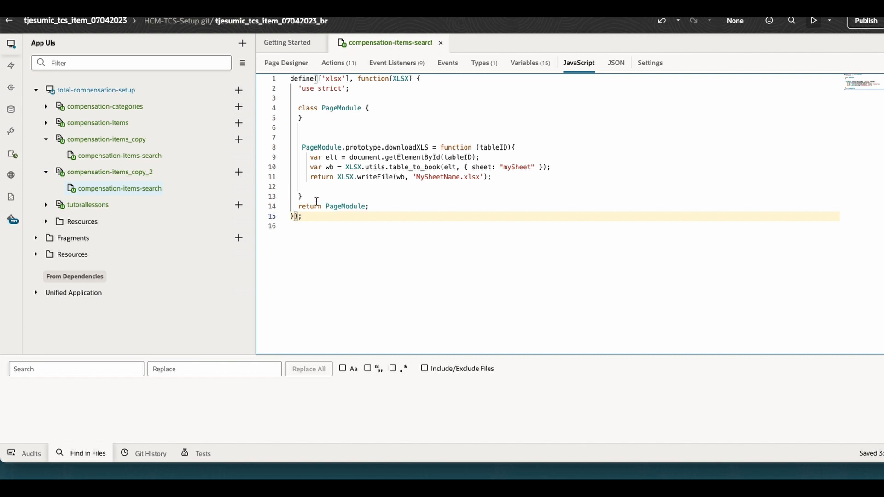
click(313, 186)
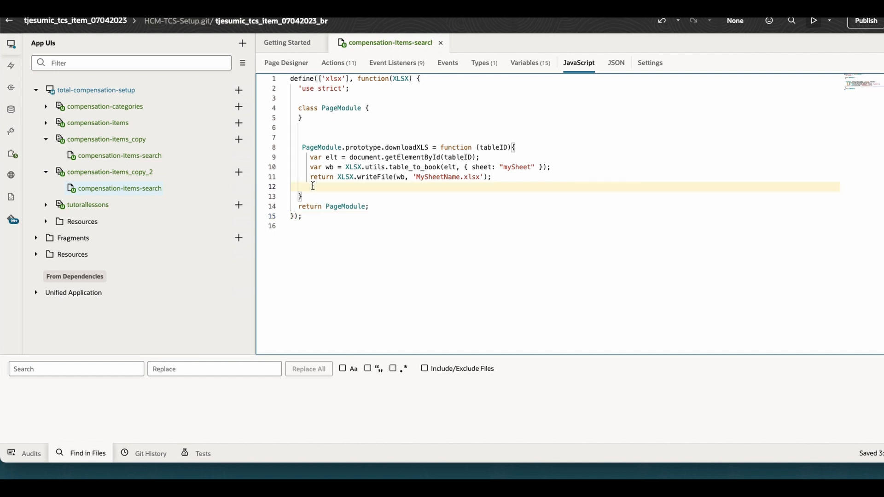
mouse_move(527, 182)
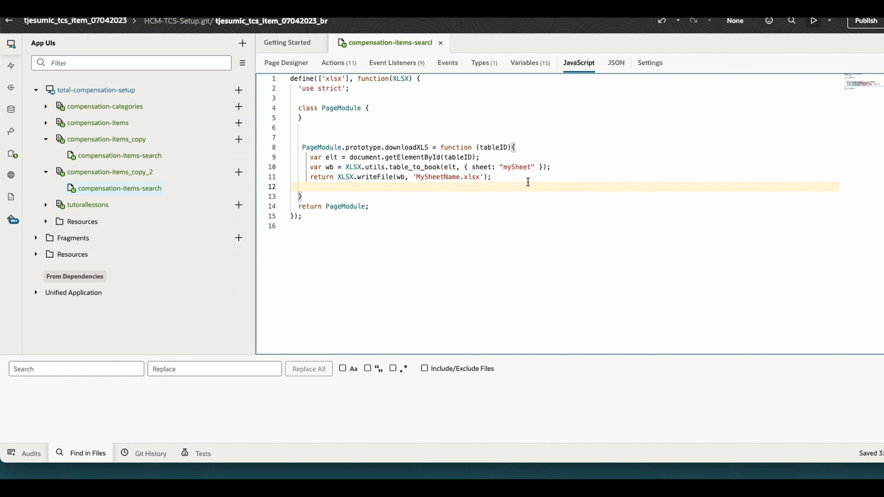
mouse_move(418, 167)
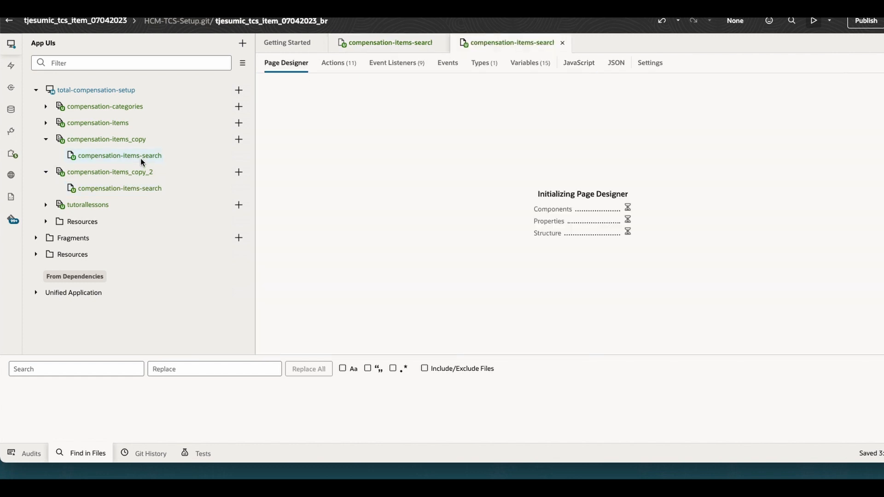
Paste the copied page's downloadXLS code, using sdp and sheet1, into this page's JavaScript
click(578, 63)
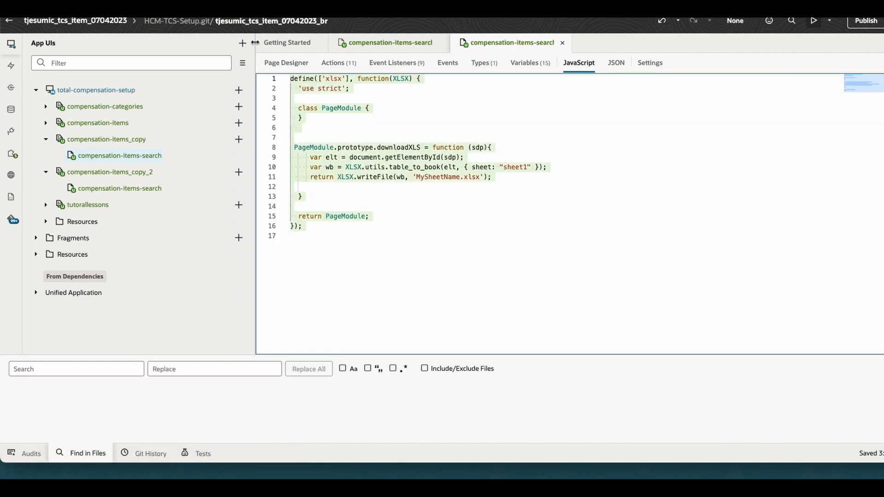
mouse_move(555, 45)
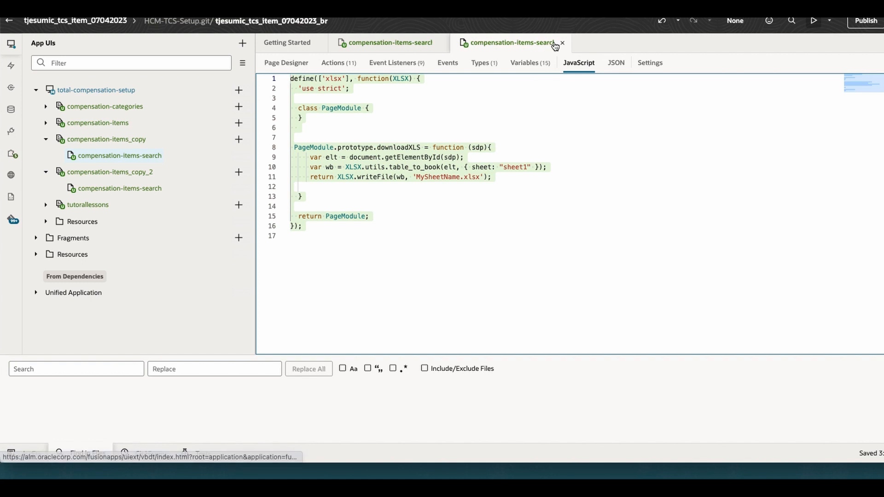
click(562, 43)
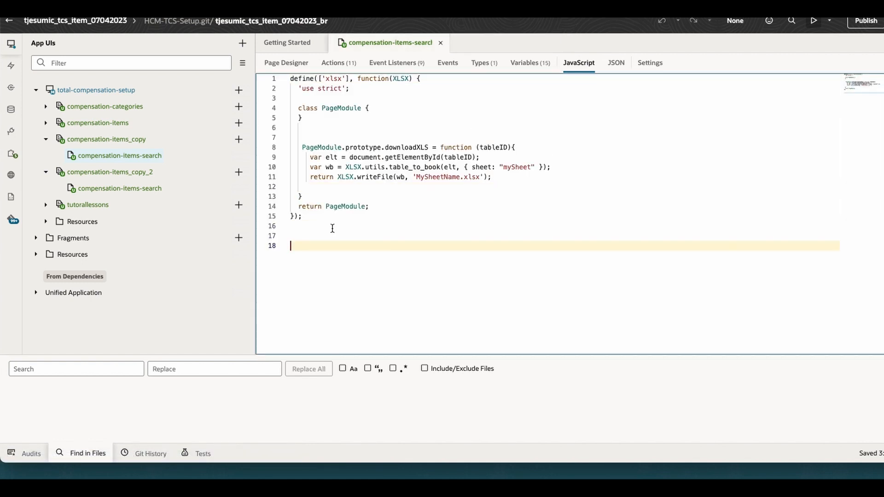
text(define(['xlsx'], function(XLSX) {)
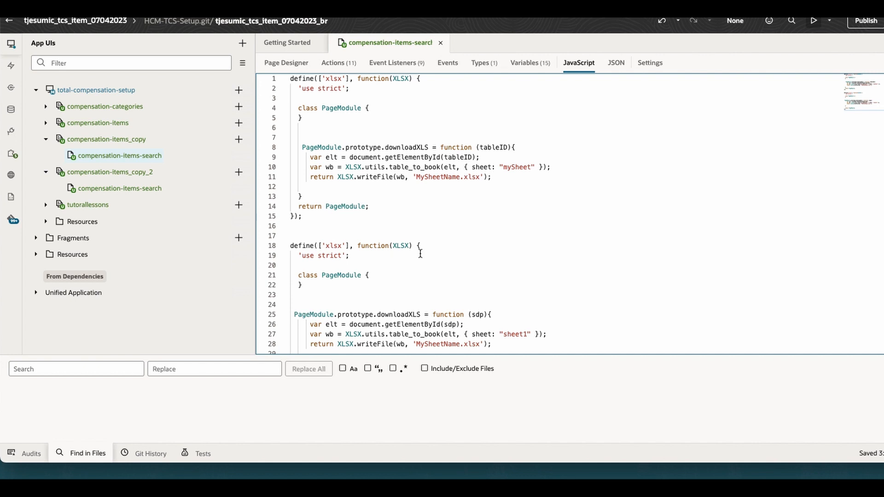
scroll(down, 3)
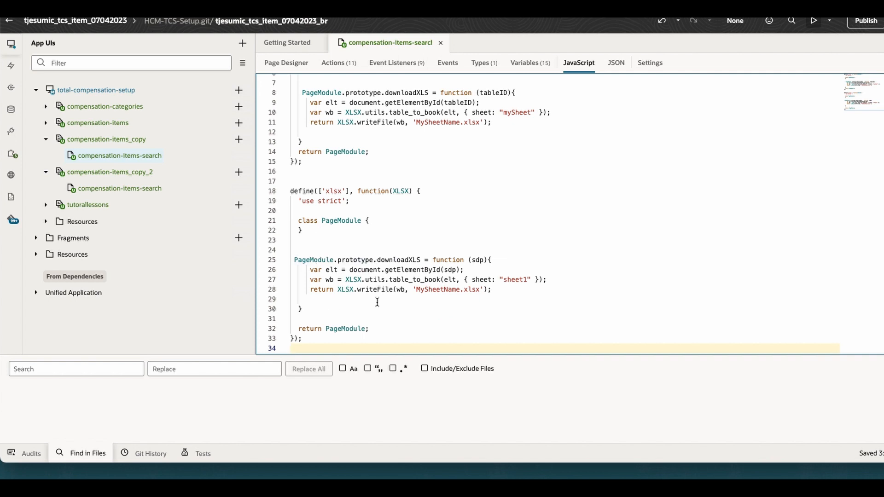
mouse_move(465, 296)
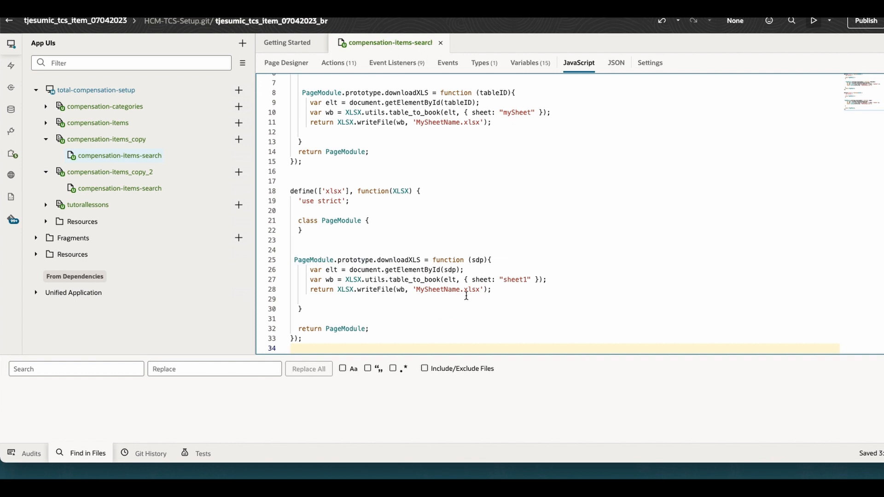
mouse_move(553, 282)
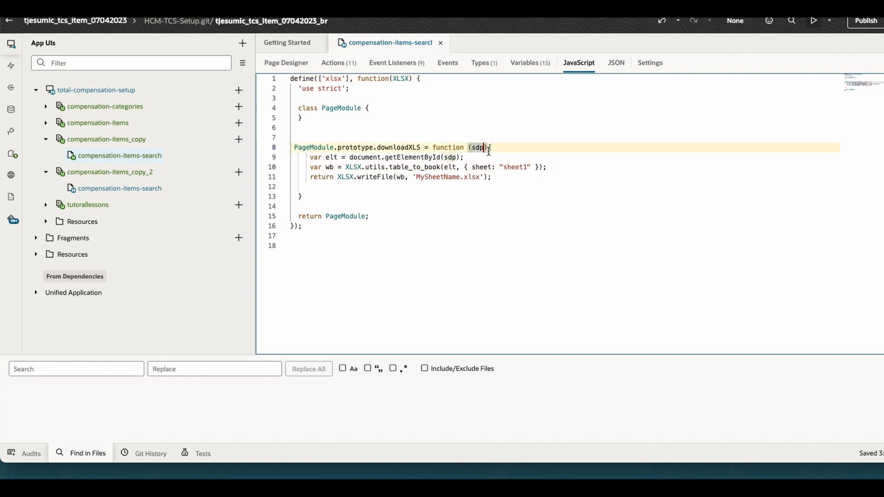
Rename sdp to tableid in downloadXLS and getElementById, and set the sheet to "mySheet"
text(t)
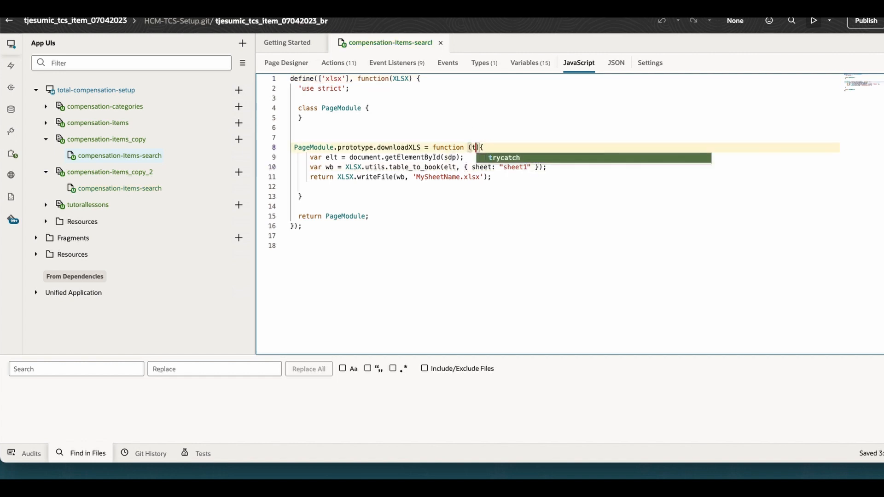
text(ableid)
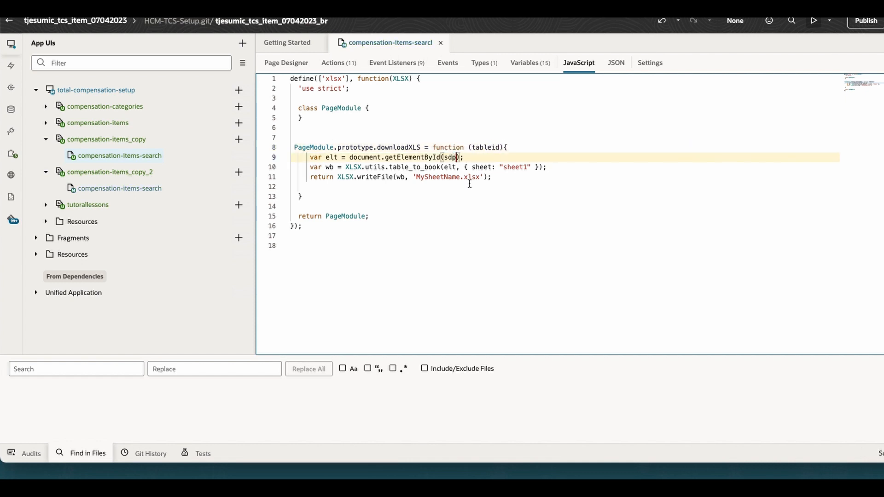
text(tablei)
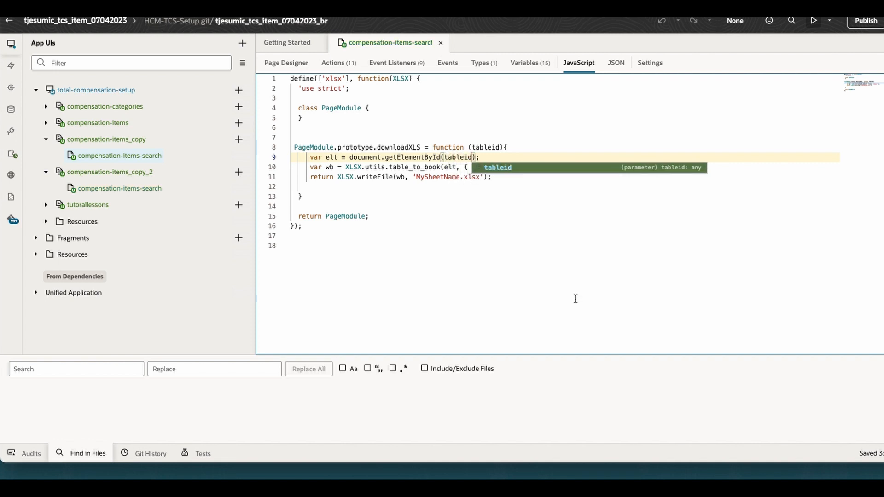
text(sheet: "sheet1" });)
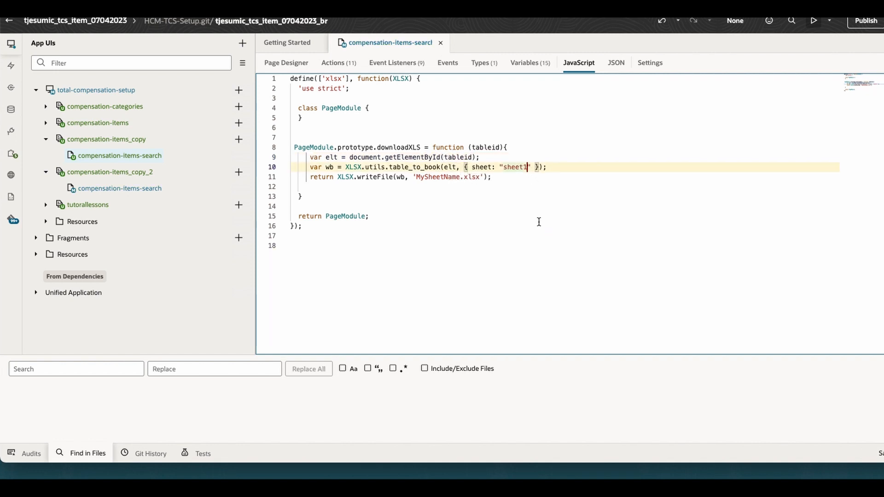
key(Backspace)
text(myS)
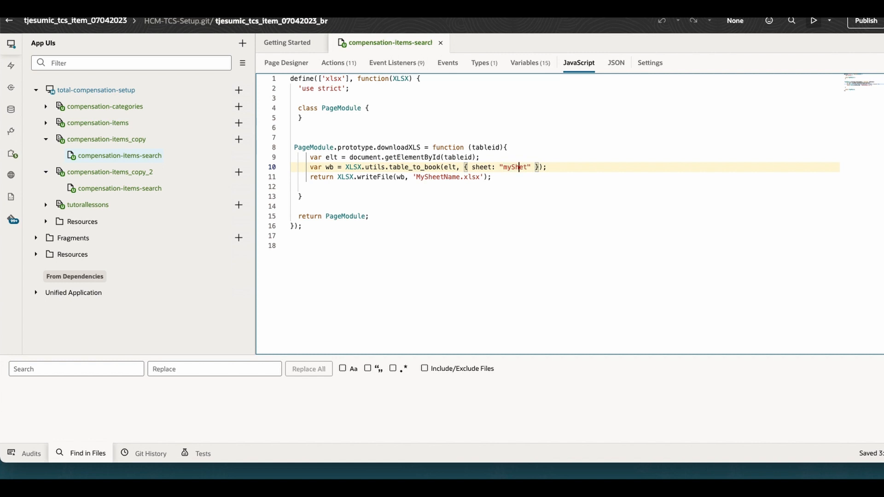
click(547, 205)
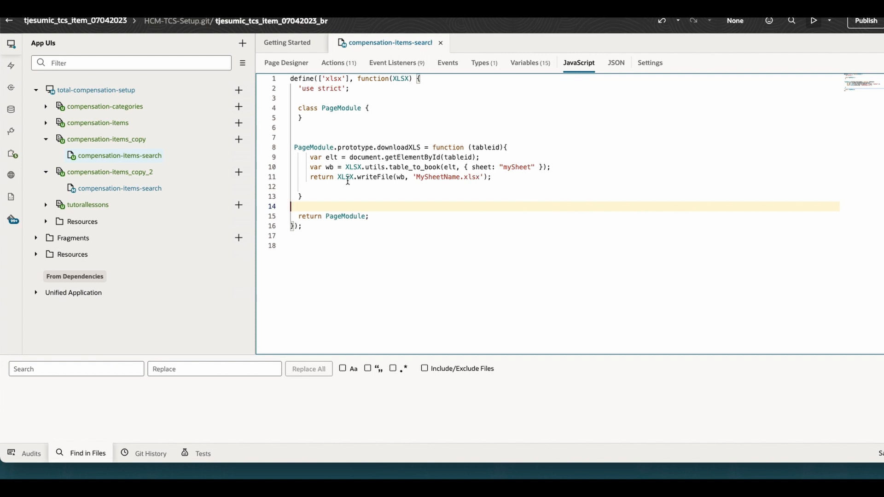
click(332, 63)
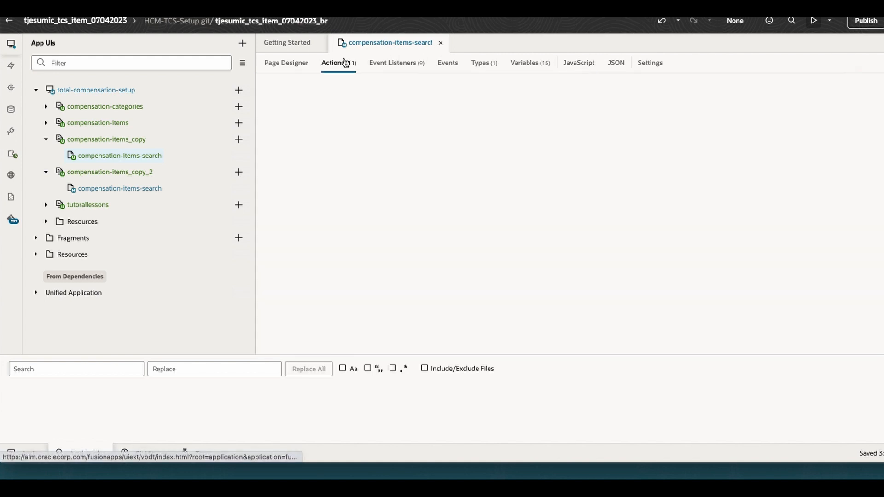
Map downloadXLS tableid to static tcsItemSearch-ojTable in CollectionContainerSpExportChain, then preview the app
click(333, 63)
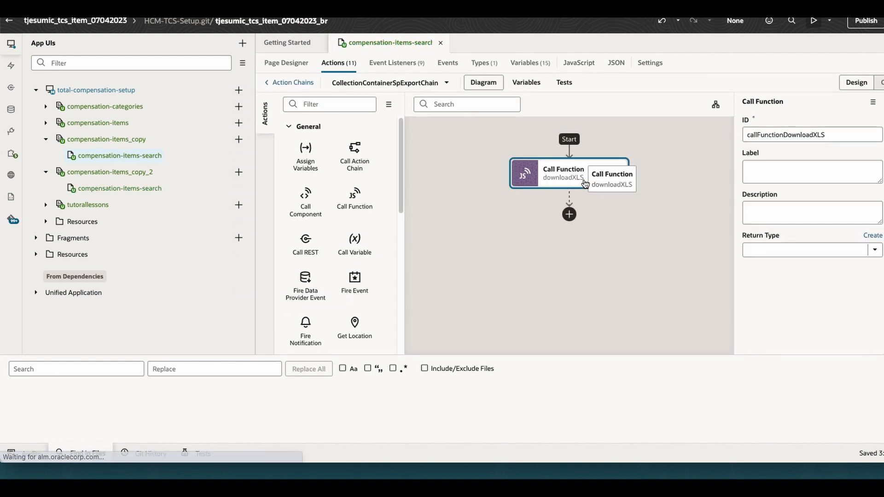
click(568, 173)
text(tcsItemSearch-ojTable)
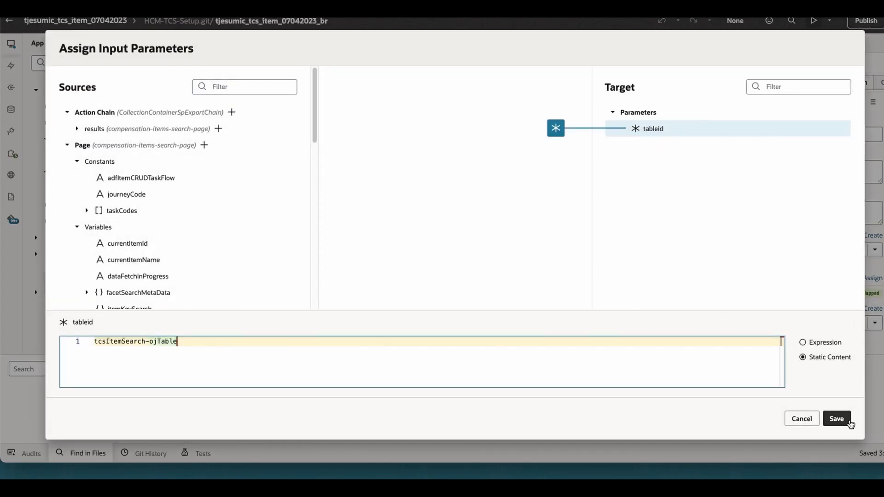
click(836, 418)
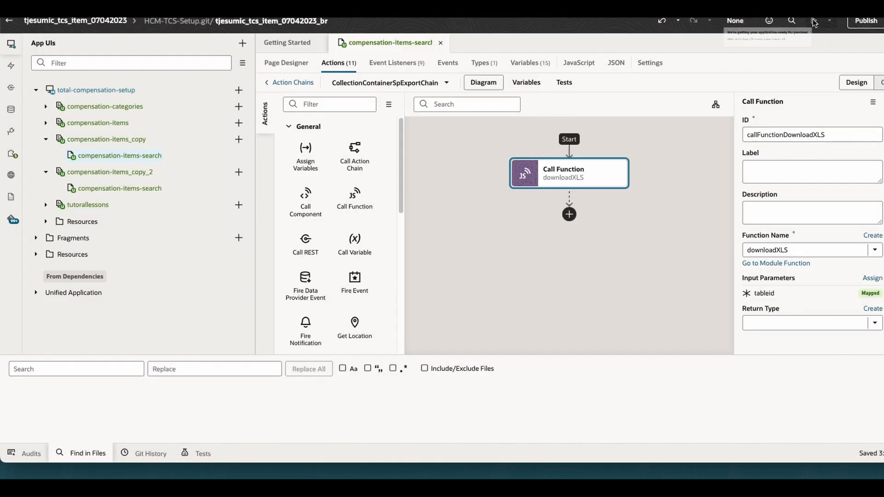
click(814, 20)
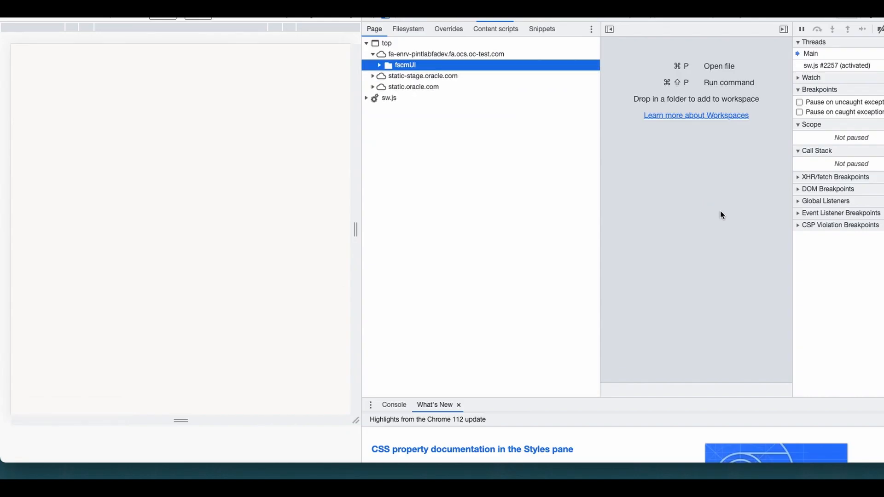
mouse_move(434, 53)
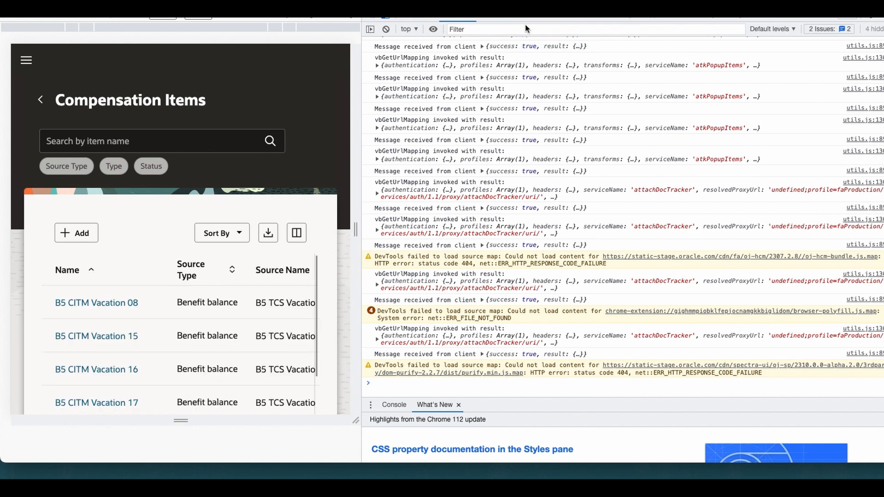
mouse_move(703, 50)
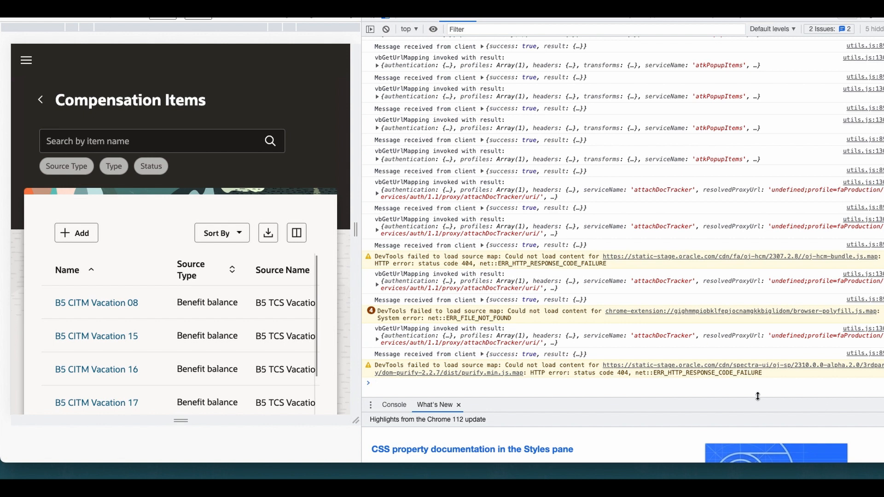
mouse_move(359, 161)
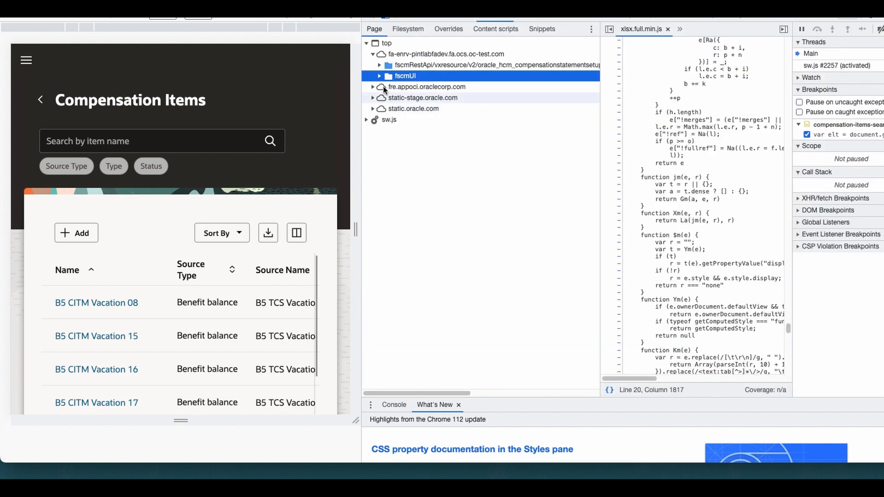
Open compensation-items-search-page.js in DevTools Sources and trigger Export to hit the line 9 breakpoint
click(380, 65)
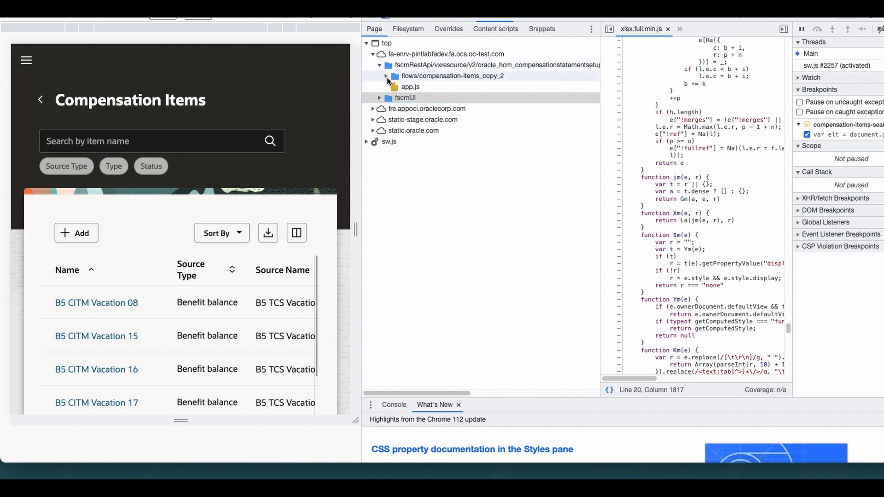
click(386, 76)
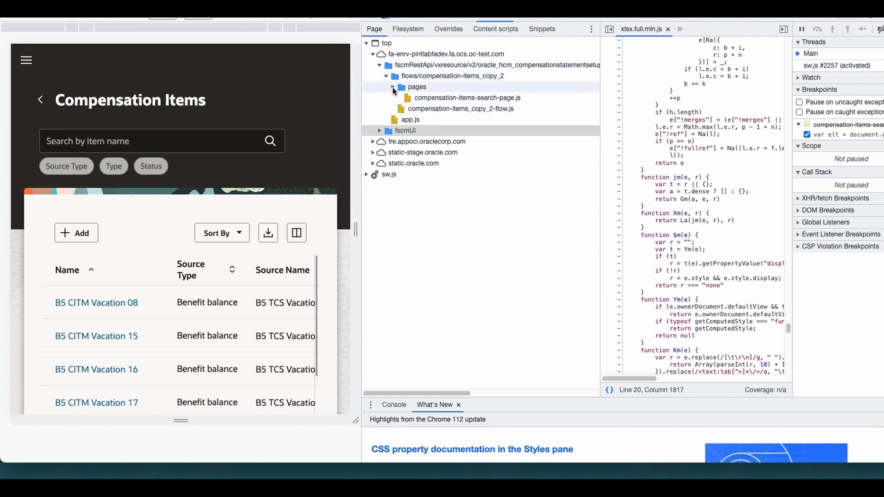
click(467, 97)
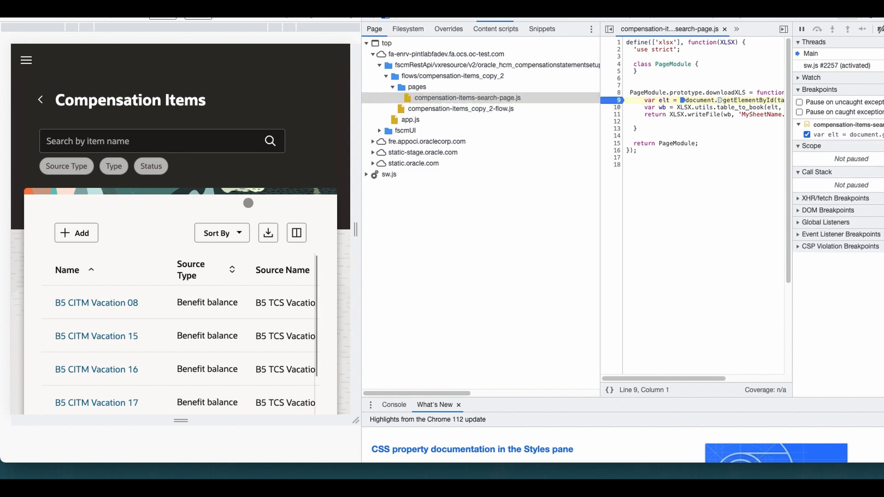
click(268, 233)
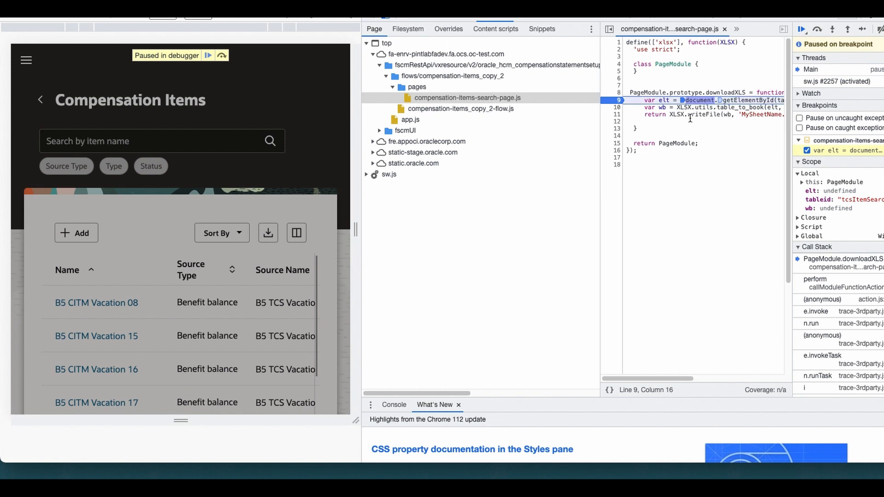
click(801, 28)
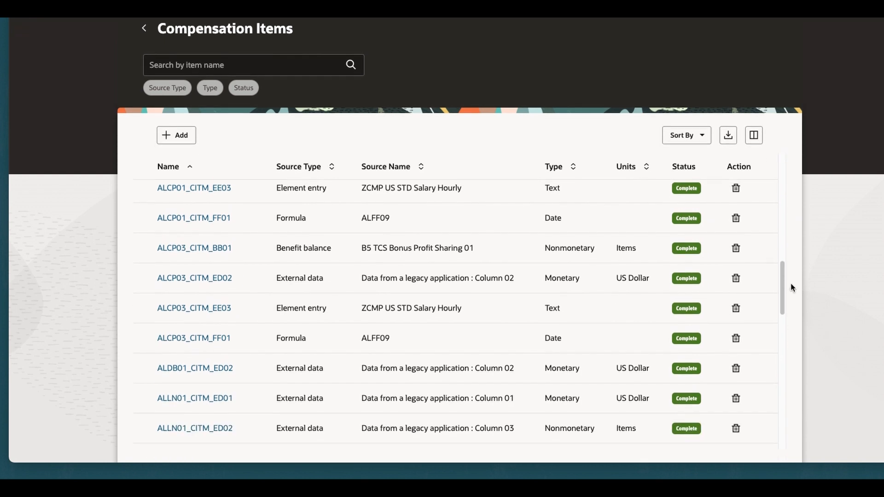
Scroll the Compensation Items table until the ZTCS01_CITM entries load
scroll(down, 3)
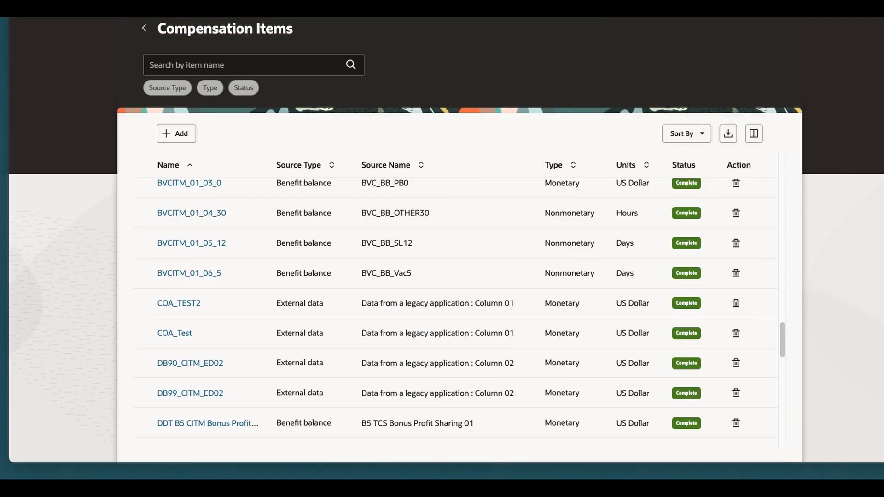
scroll(down, 3)
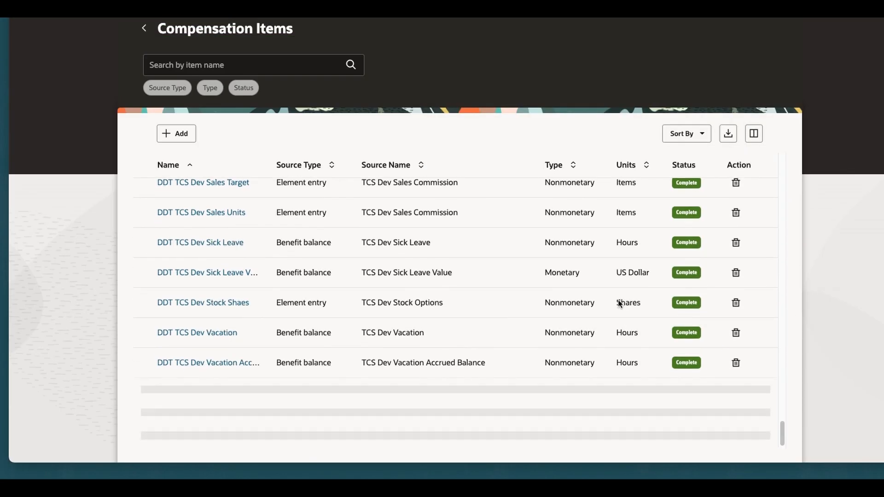
scroll(up, 3)
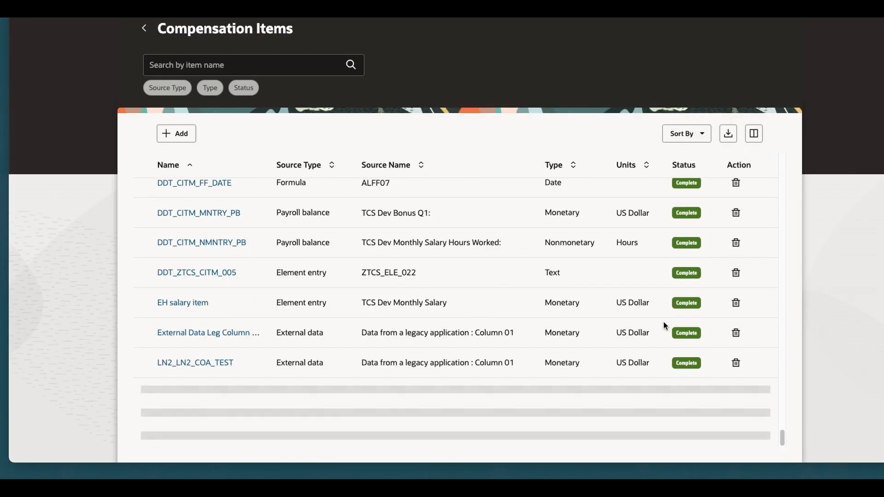
scroll(down, 3)
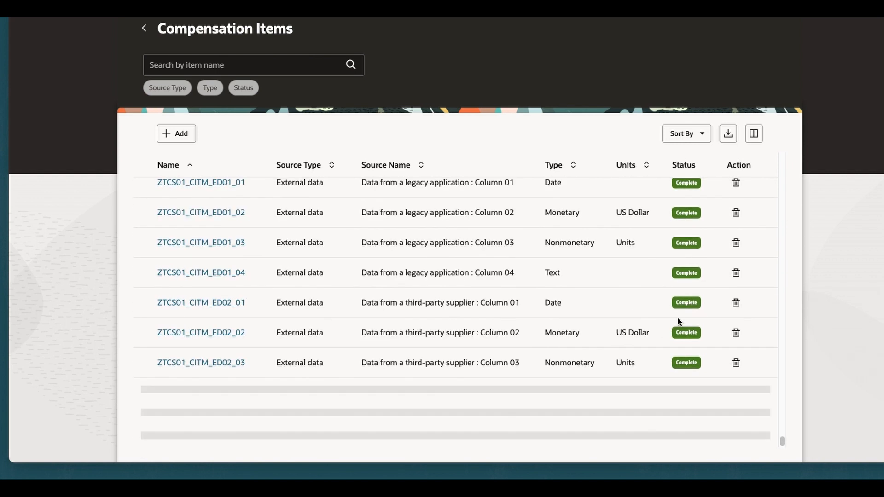
scroll(down, 3)
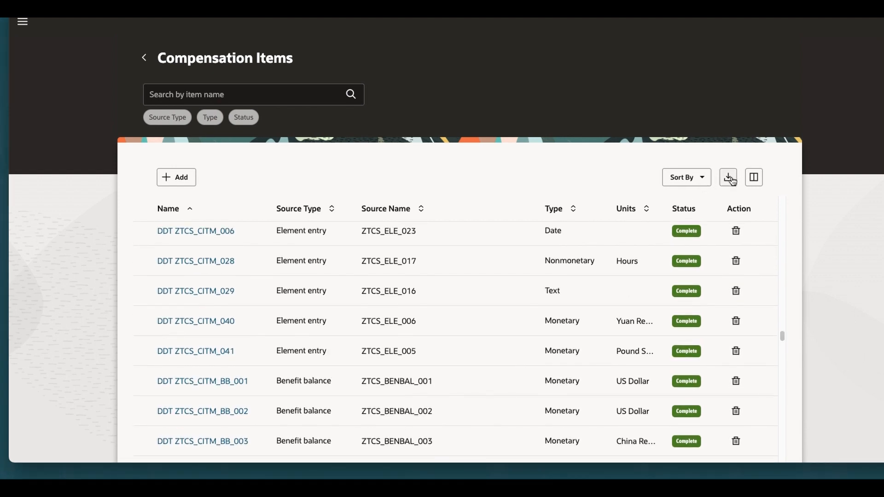
mouse_move(728, 176)
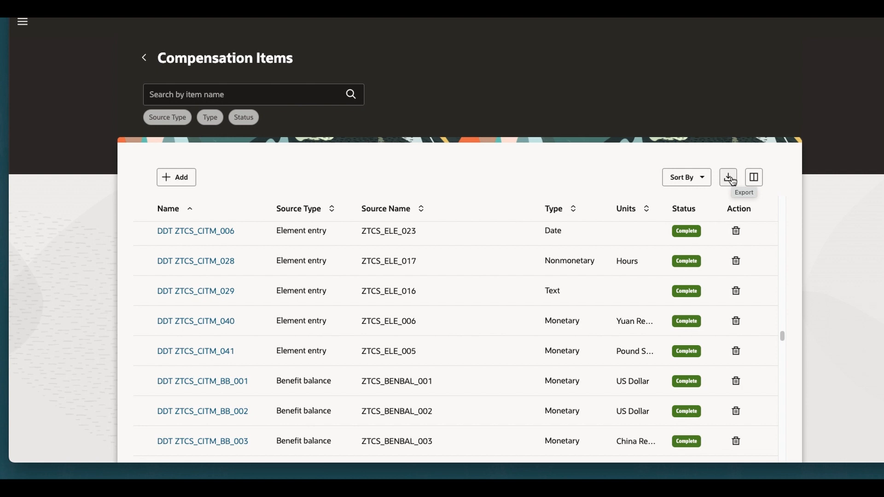
Export the table, open the downloaded workbook, and scroll through the rows on mySheet
click(727, 177)
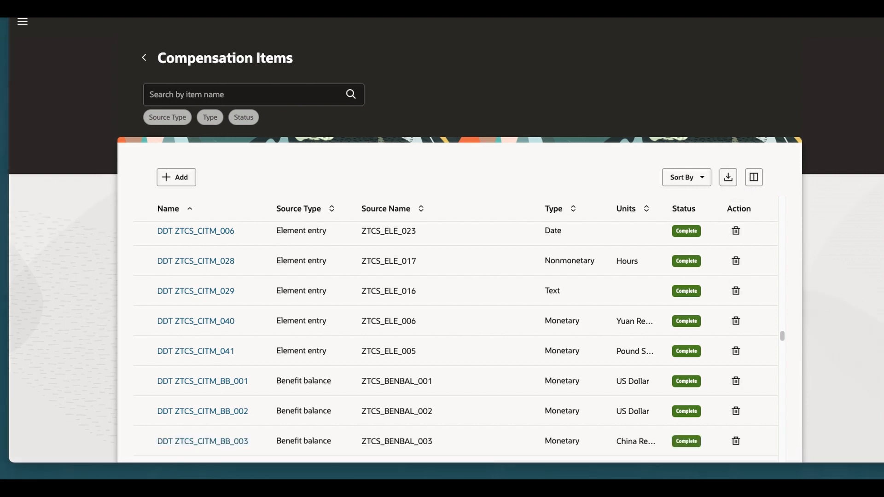
click(728, 176)
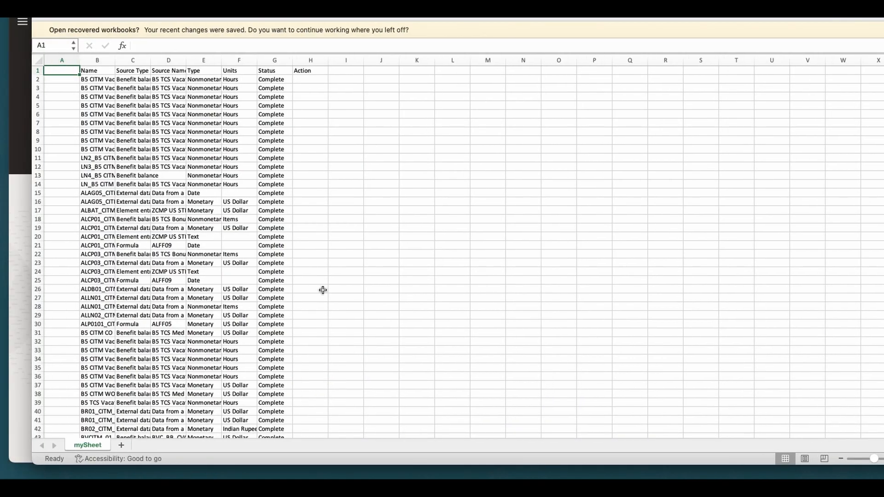
scroll(down, 3)
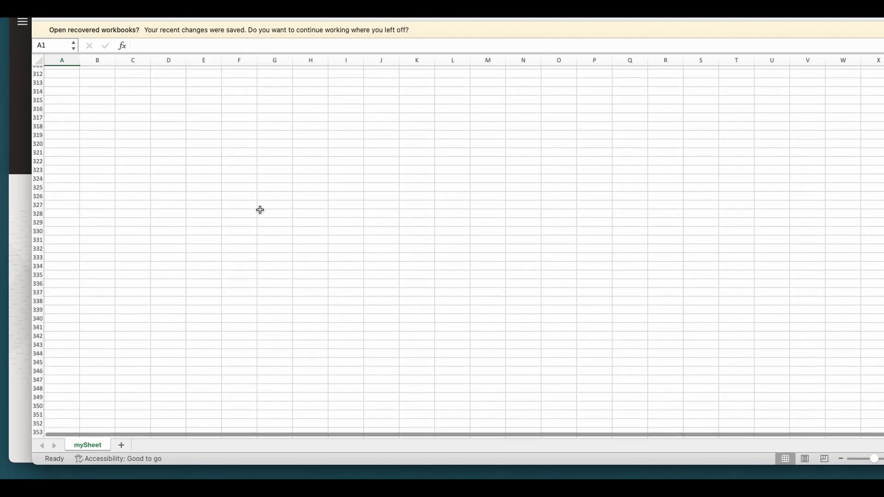
scroll(up, 3)
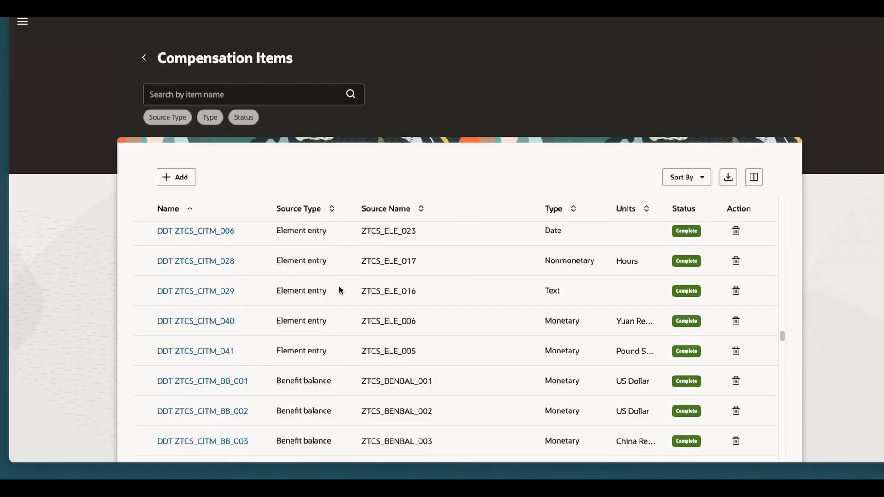
mouse_move(324, 291)
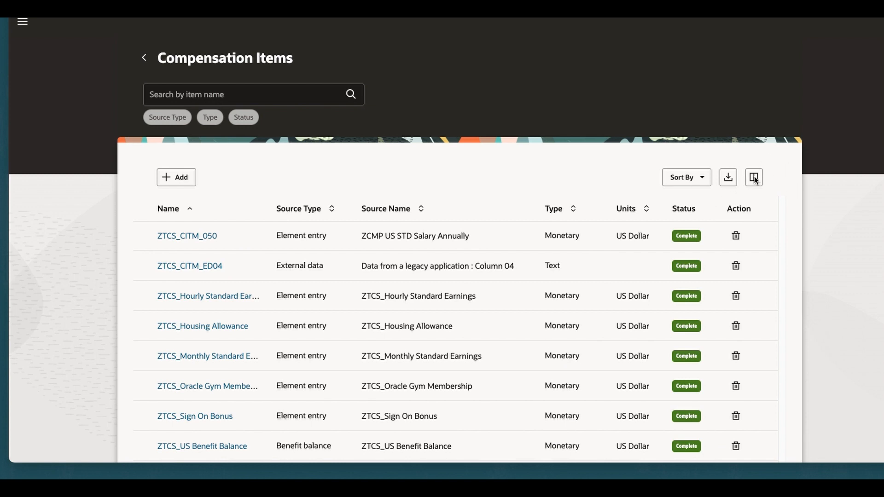
mouse_move(686, 193)
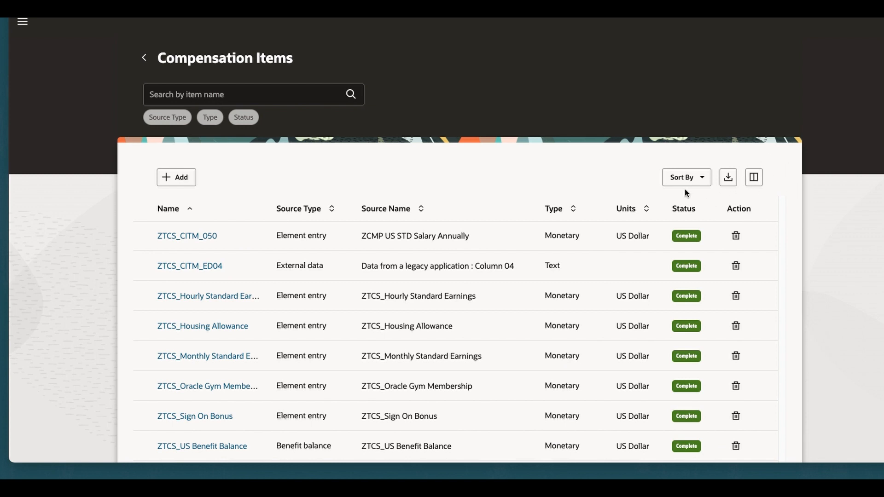
mouse_move(504, 207)
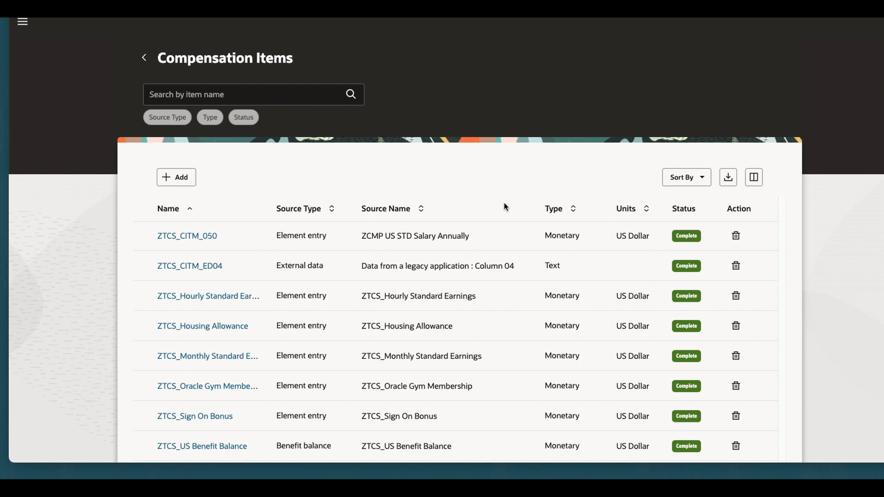